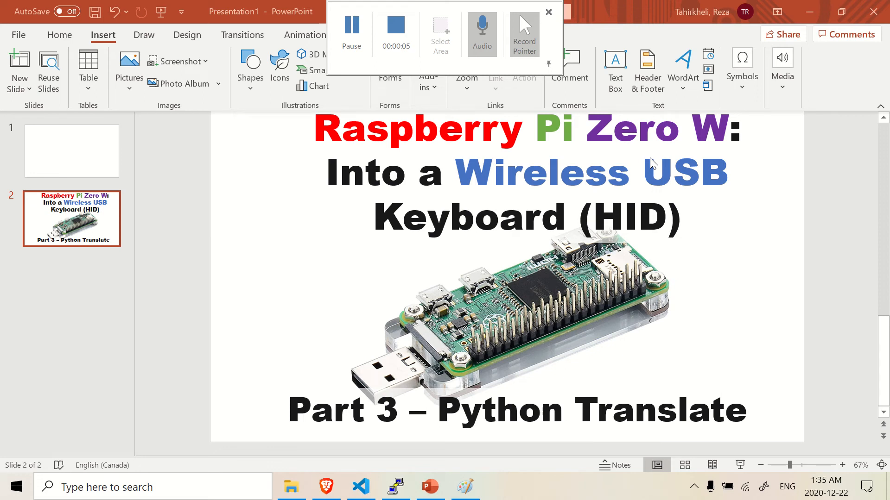
mouse_move(639, 352)
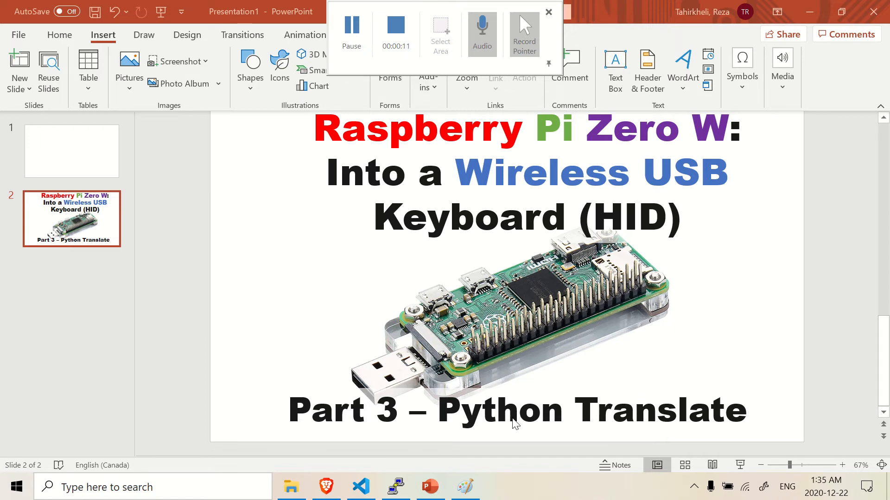
Step: Switch from the PowerPoint slide to test.py in Visual Studio Code
left_click(359, 487)
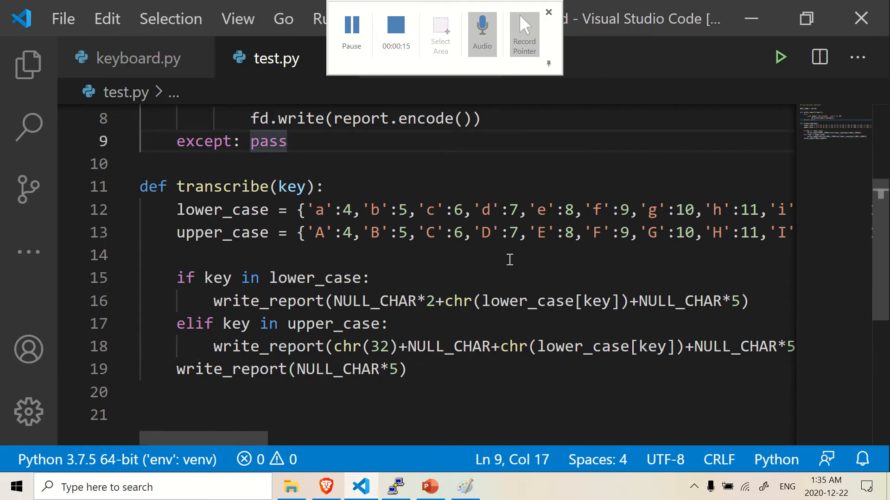
mouse_move(538, 350)
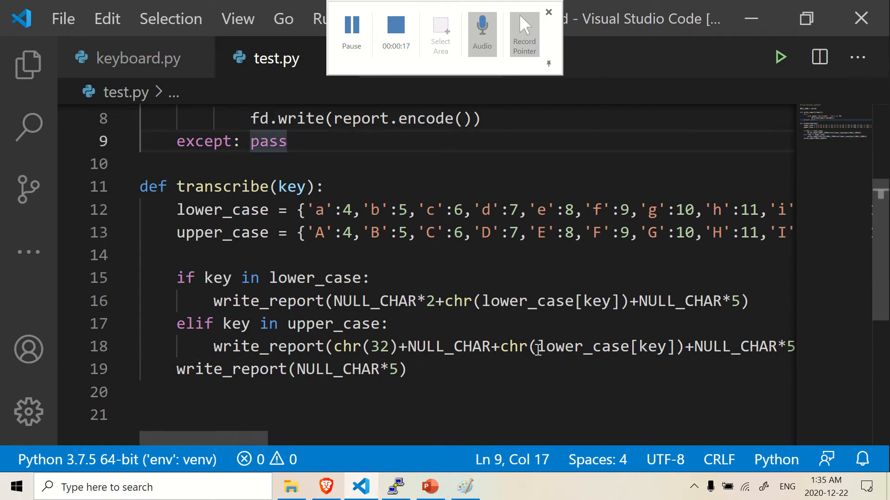
Step: Change lower_case[key] on line 18 to upper_case[key] in the uppercase branch
double_click(578, 347)
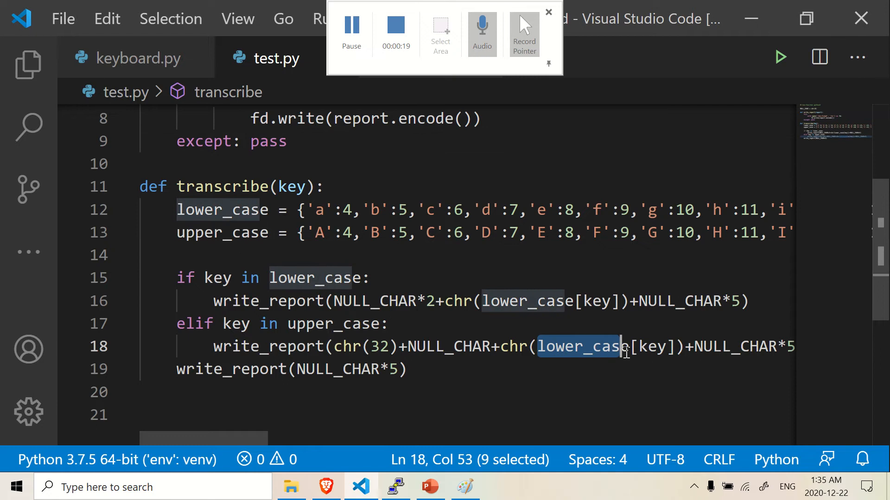
left_click(624, 346)
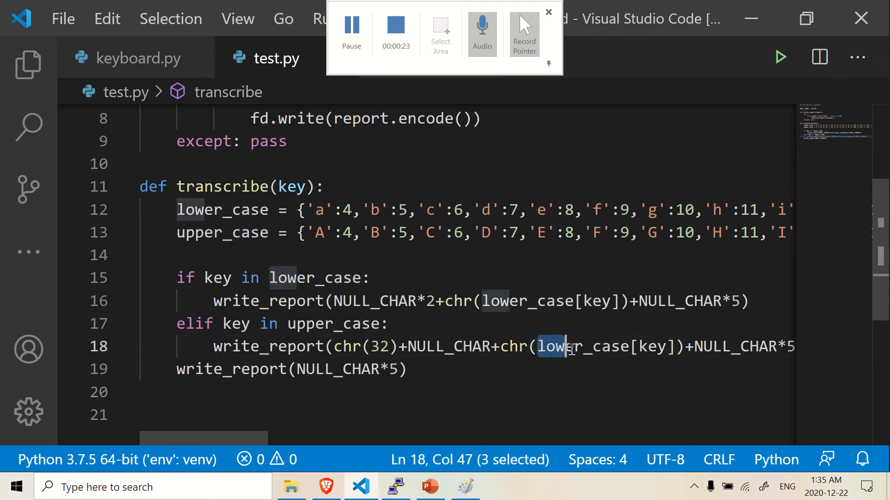
type("up")
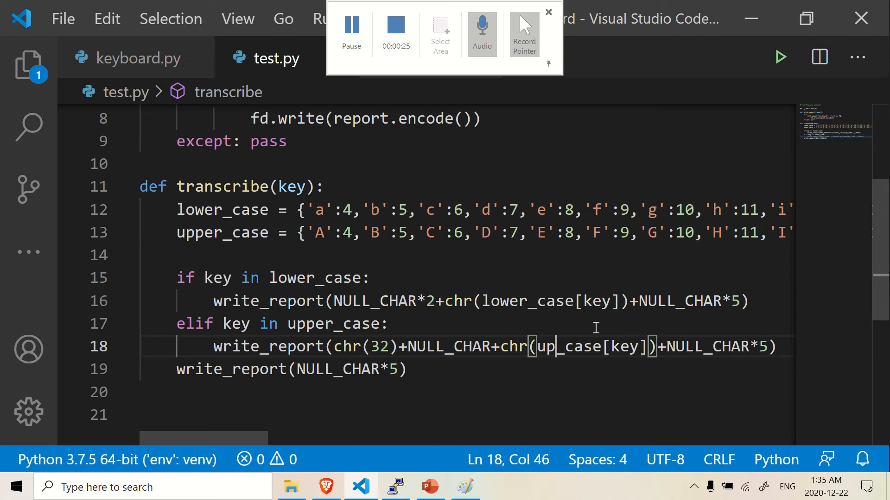
type("per")
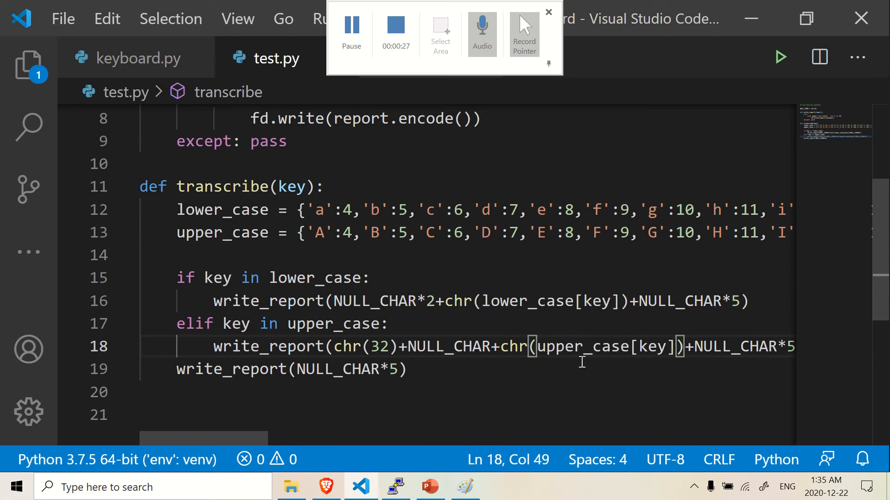
mouse_move(187, 235)
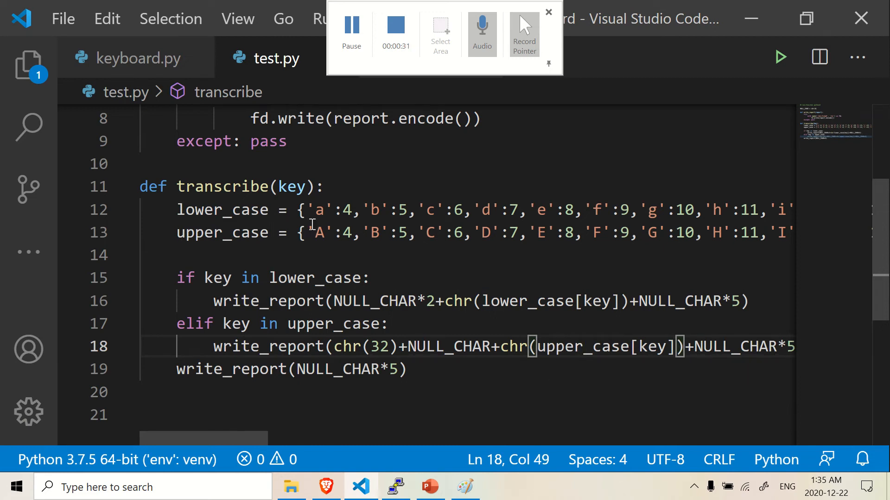
mouse_move(669, 347)
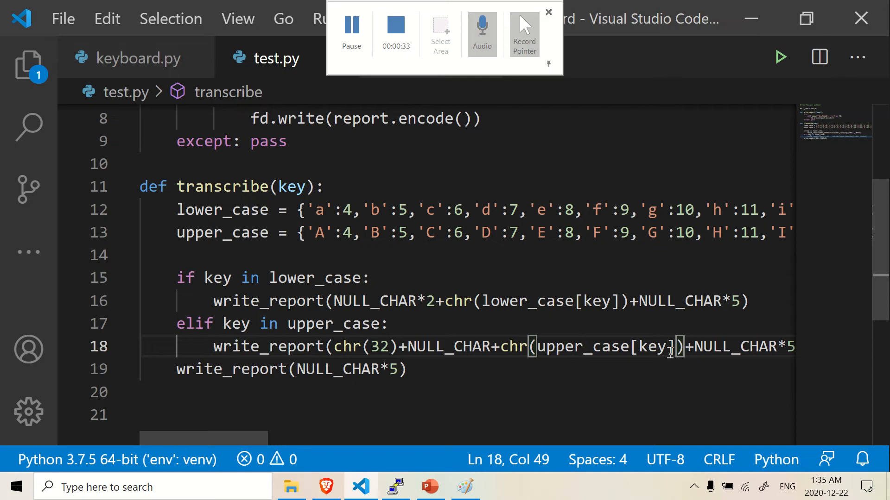
mouse_move(513, 233)
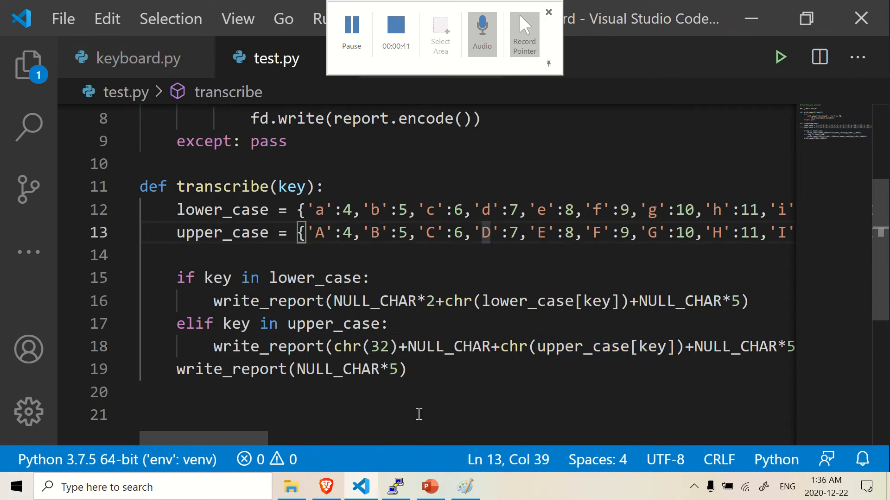
mouse_move(243, 436)
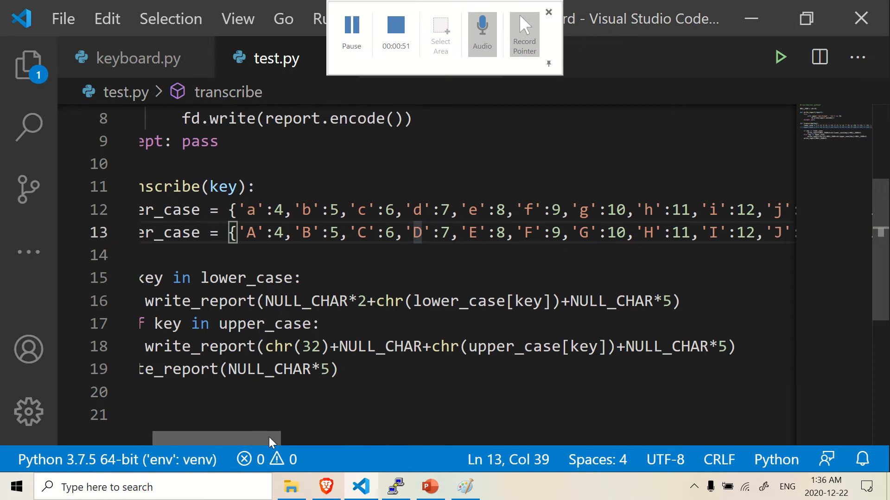
scroll("right", 3)
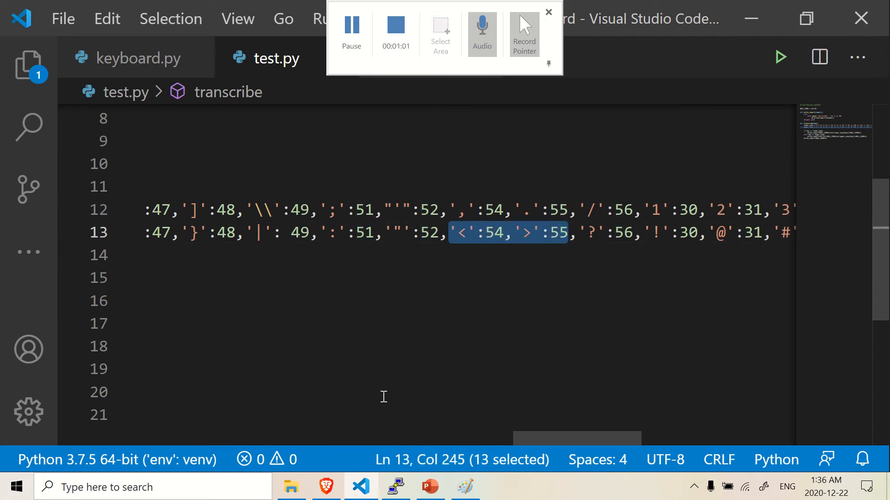
mouse_move(491, 347)
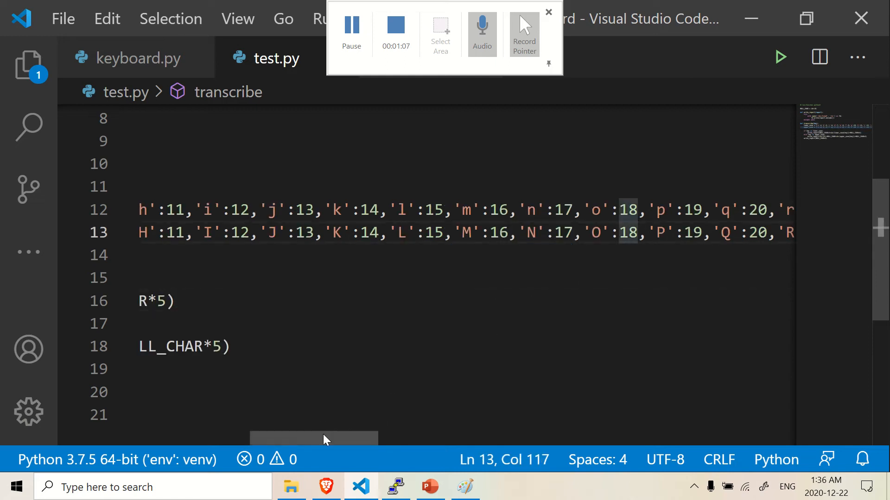
scroll("right", 3)
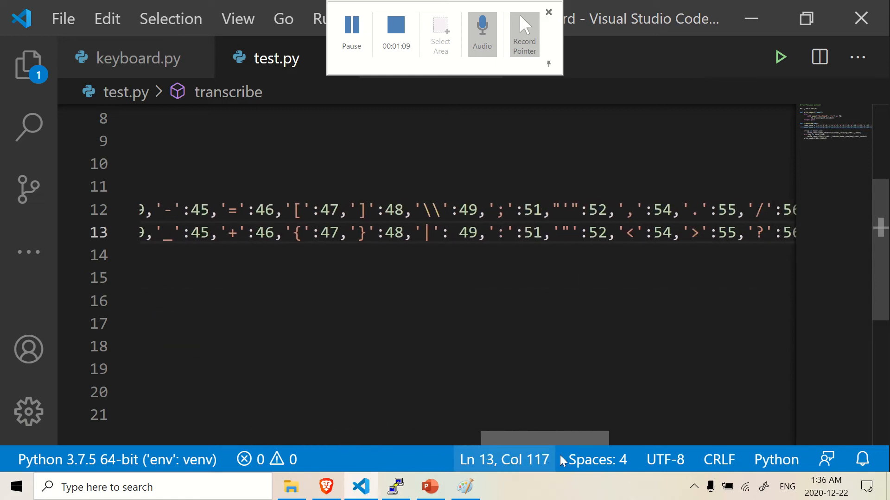
scroll("right", 3)
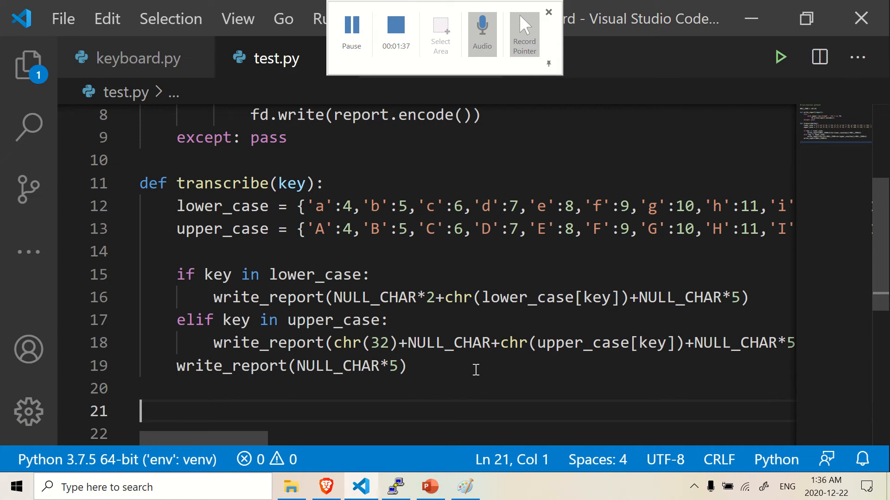
Step: Define def translate(doc): on line 21 below transcribe, completing the name via IntelliSense
type("def")
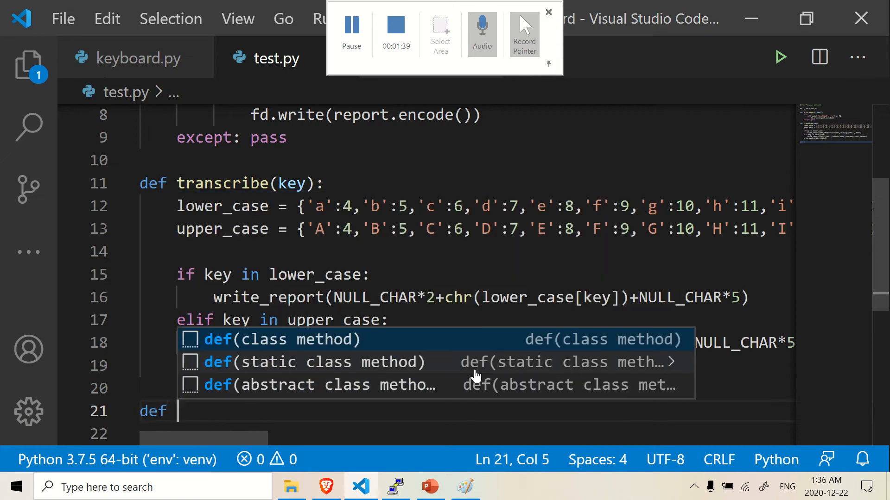
type("trans")
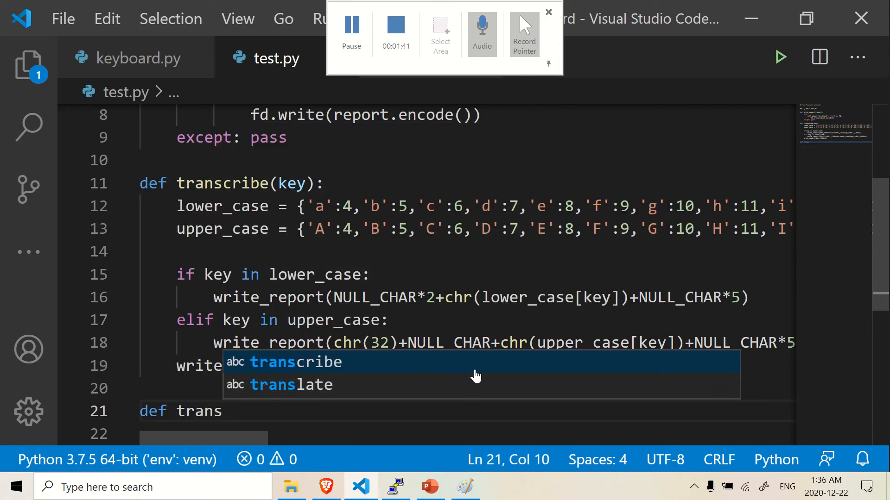
left_click(291, 384)
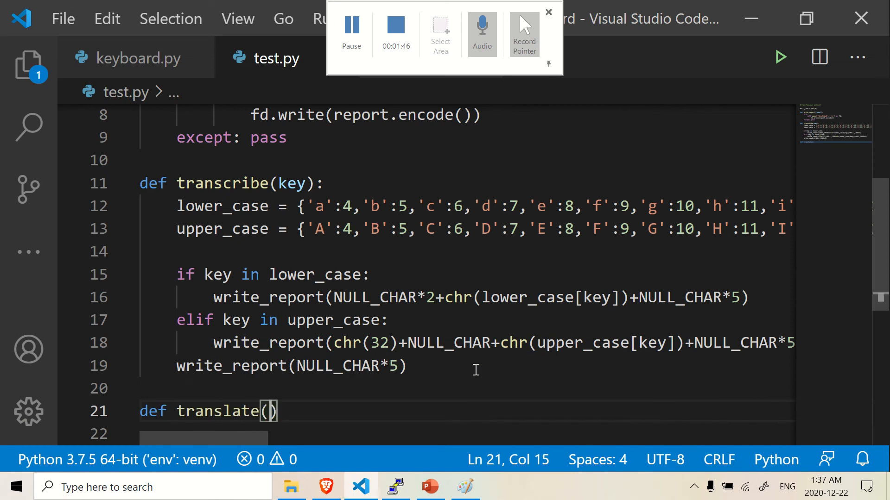
type("doc")
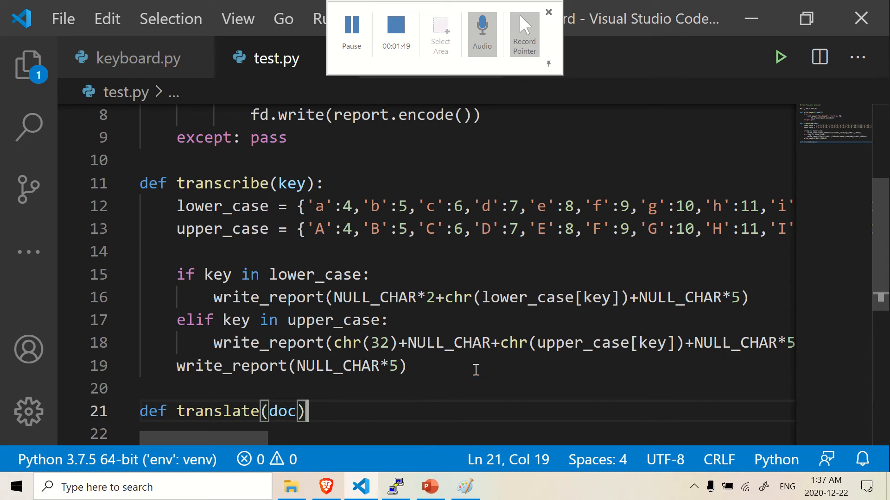
type(":")
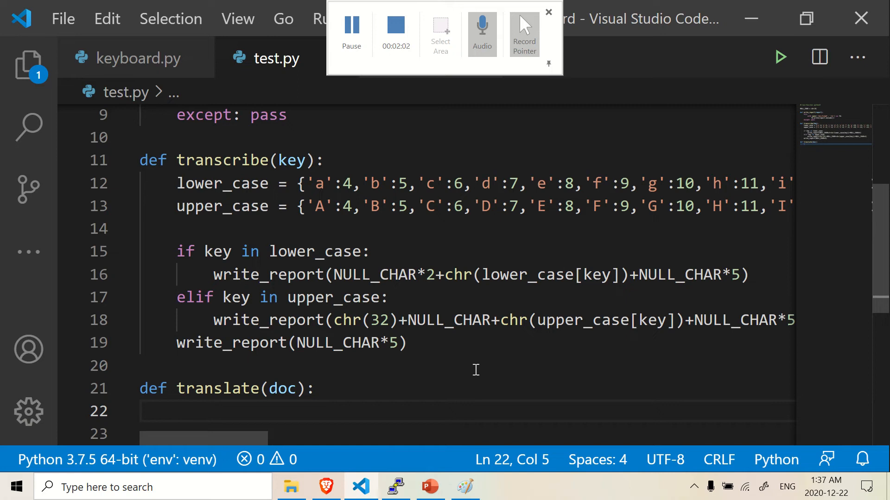
Step: Begin the loop header 'for index in' on line 22 inside translate
type("for index i")
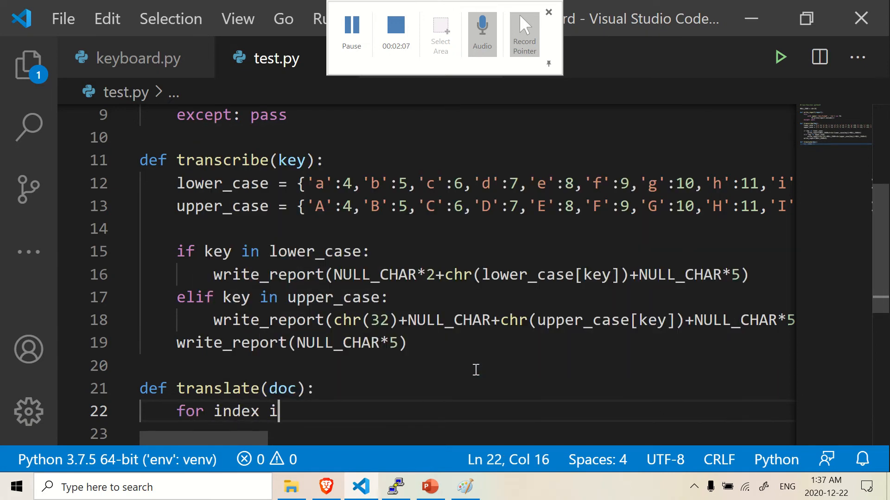
type("n")
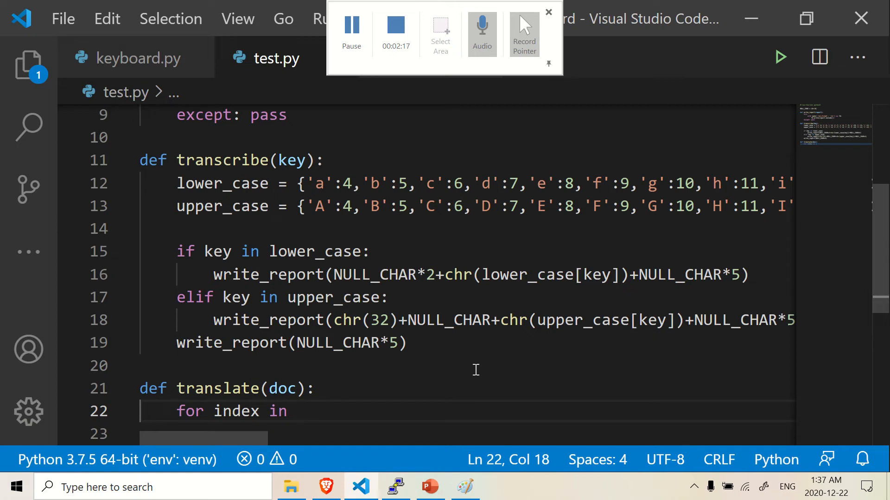
mouse_move(593, 111)
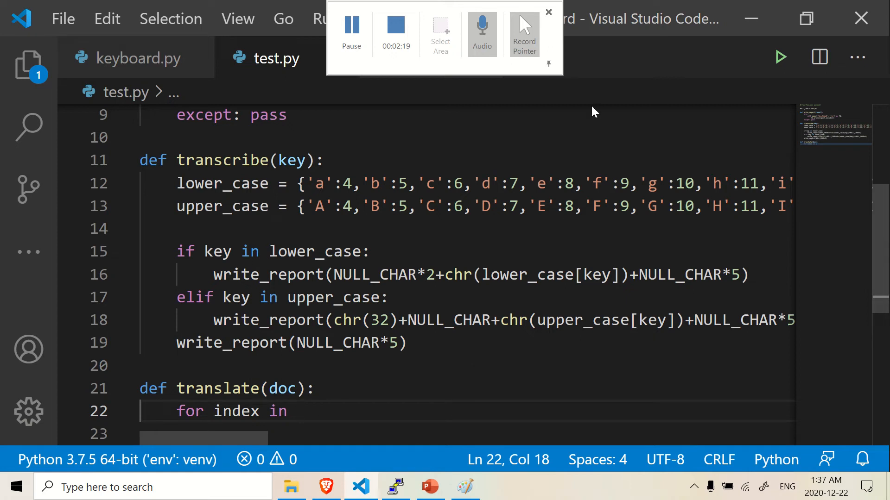
mouse_move(437, 94)
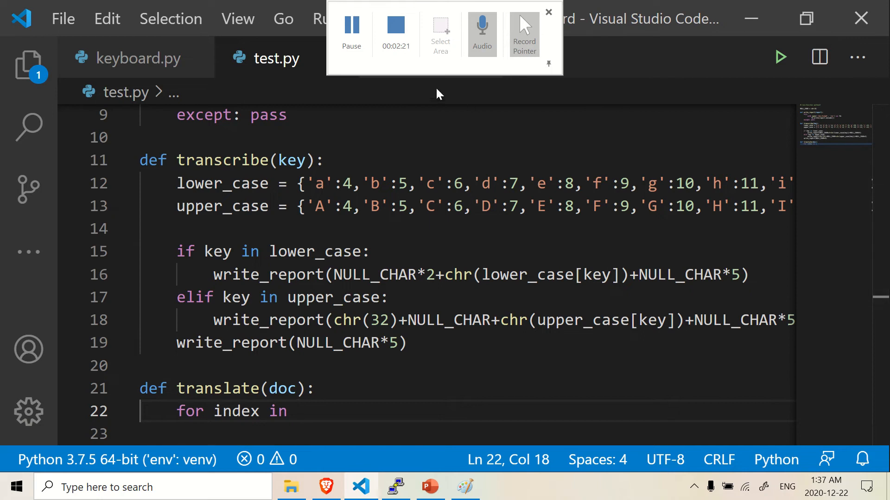
left_click(316, 388)
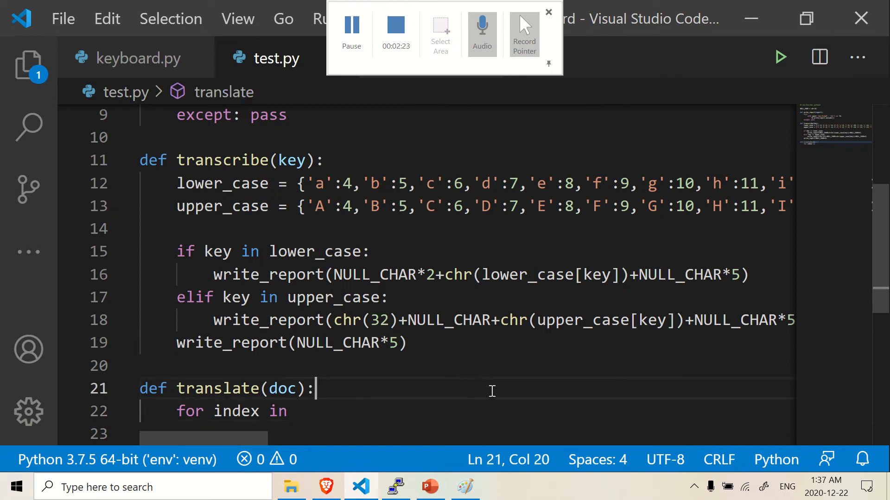
mouse_move(507, 133)
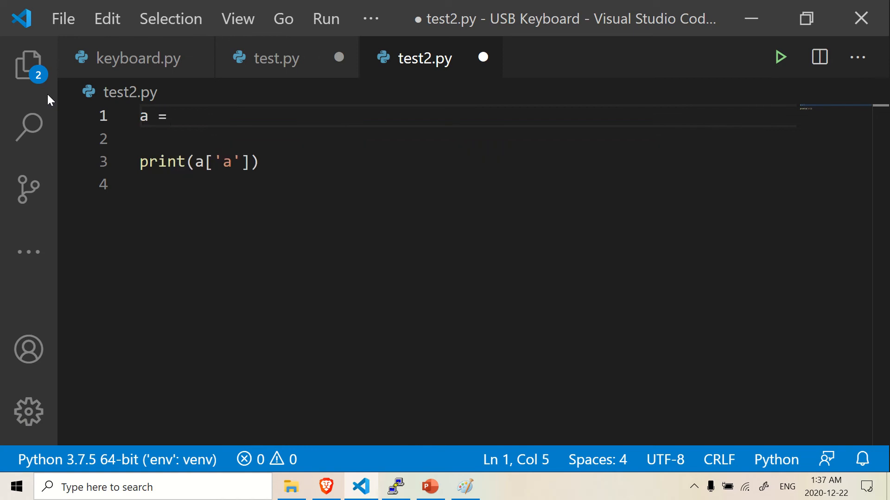
Step: In test2.py set a = 'hello world' and index it numerically in print(a[...])
type("'he'")
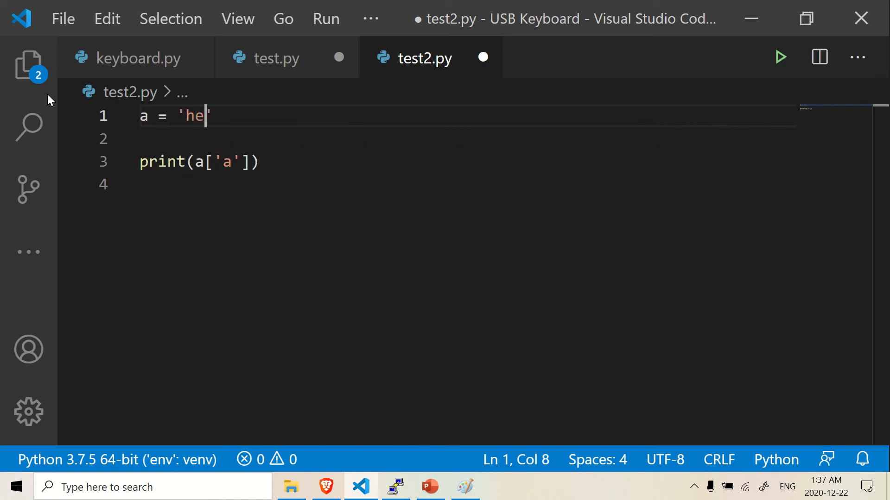
type("llo world")
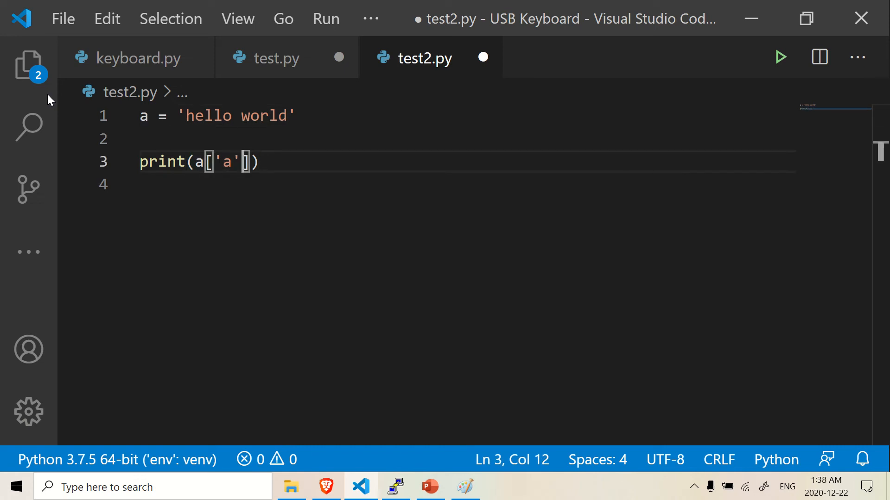
key("Backspace")
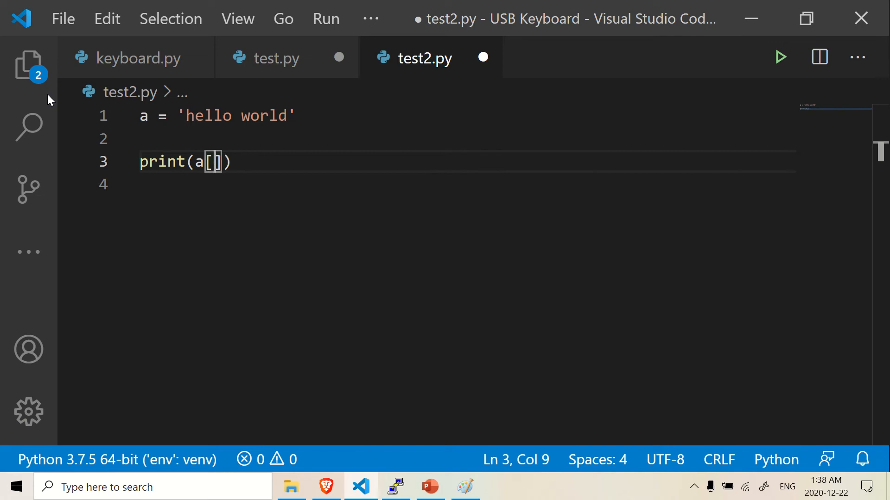
type("1")
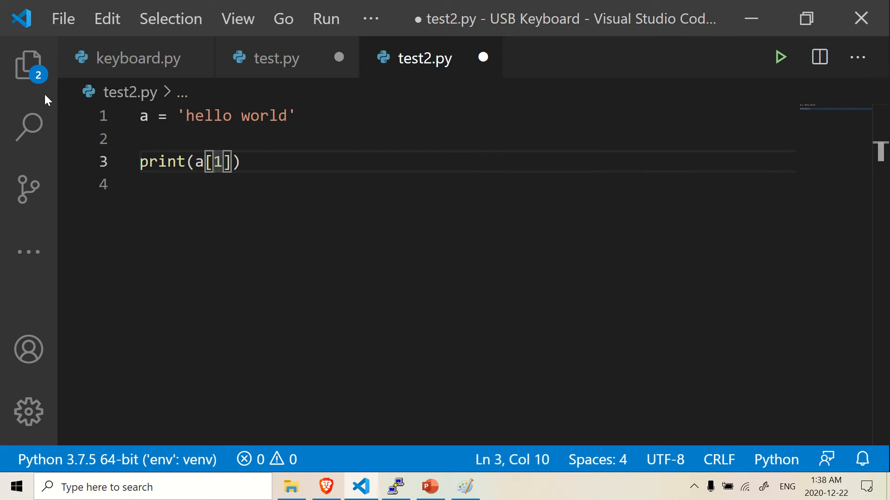
type("2")
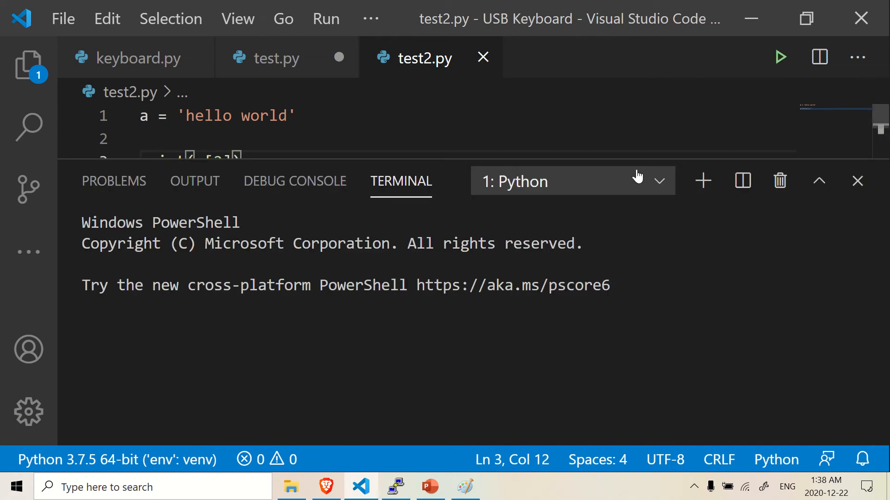
mouse_move(409, 276)
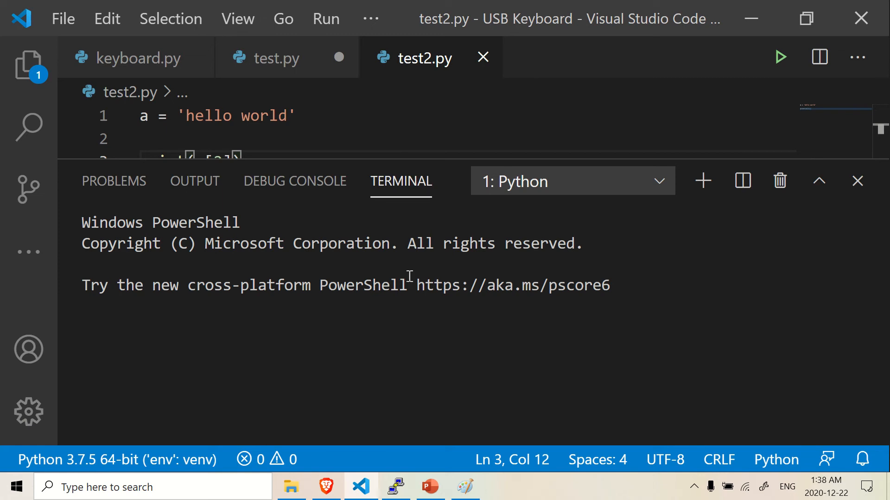
Step: Run test2.py in the terminal to see the printed character, then close the output
left_click(779, 56)
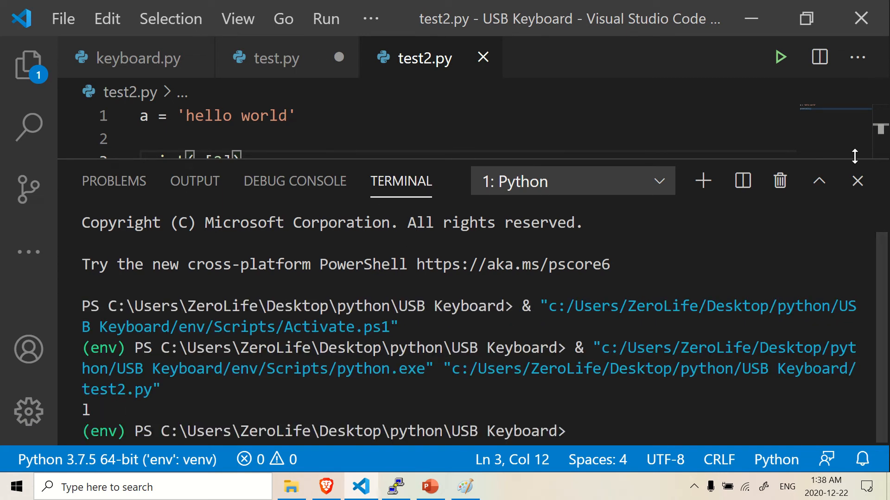
left_click(856, 180)
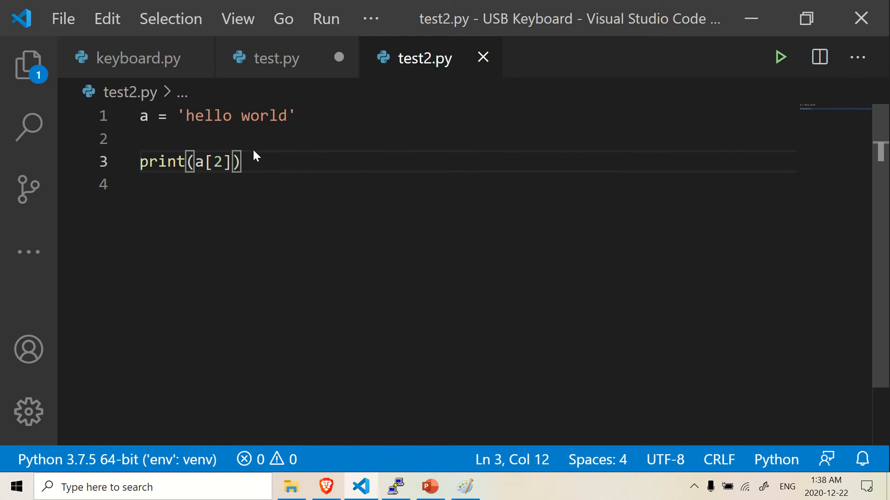
mouse_move(238, 115)
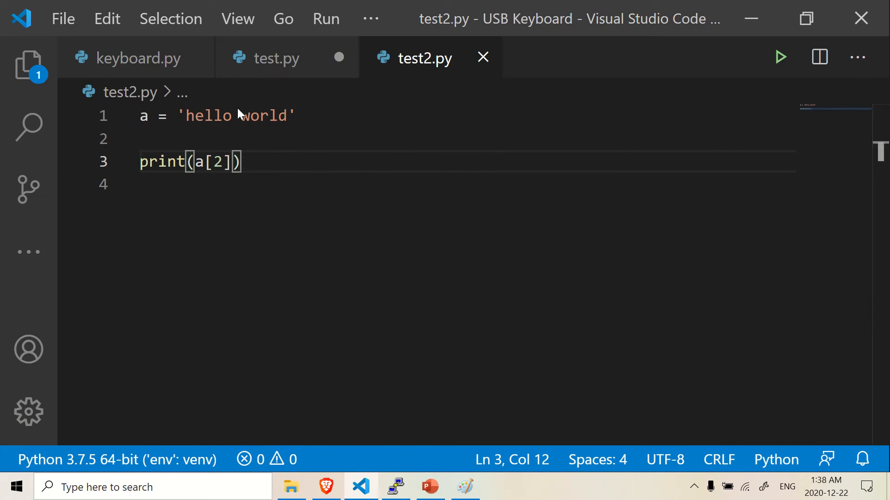
mouse_move(212, 127)
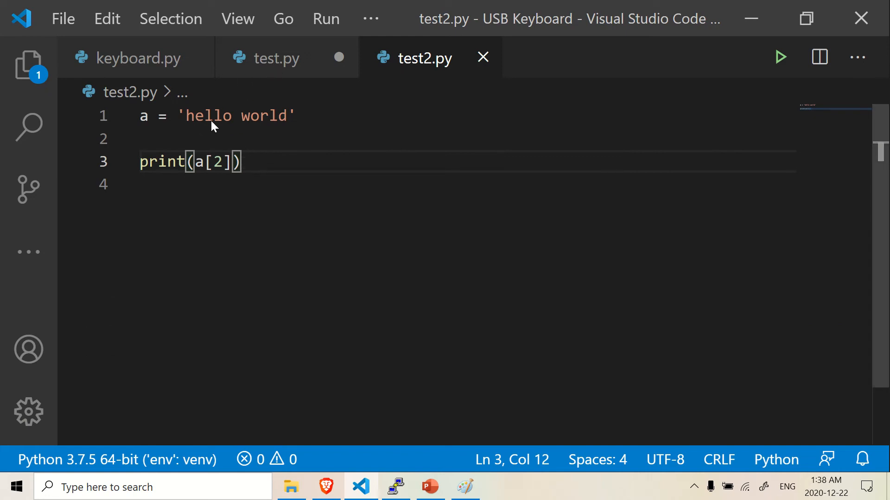
mouse_move(278, 85)
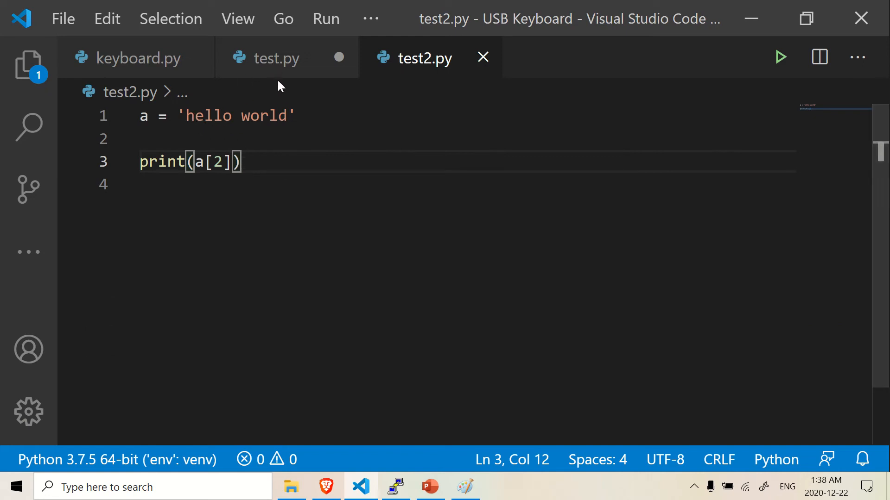
Step: Complete line 22 of test.py as 'for index in range(len(doc)):' ready for the loop body
left_click(278, 57)
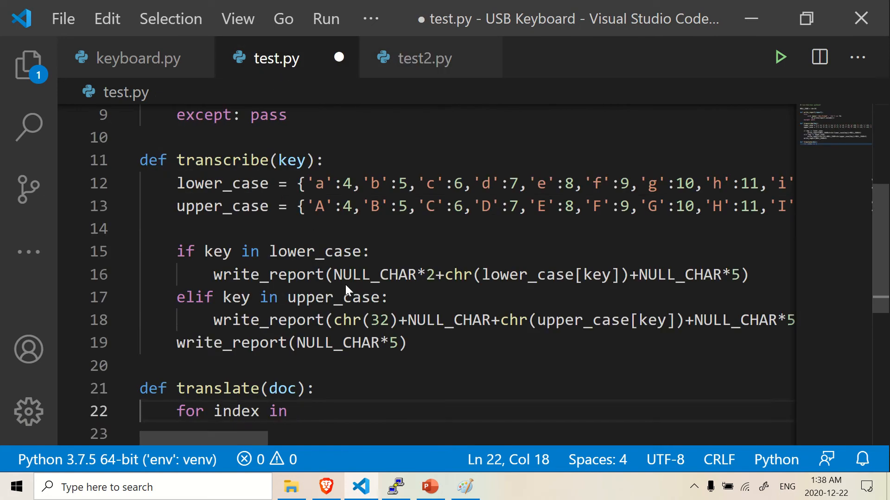
scroll("down", 3)
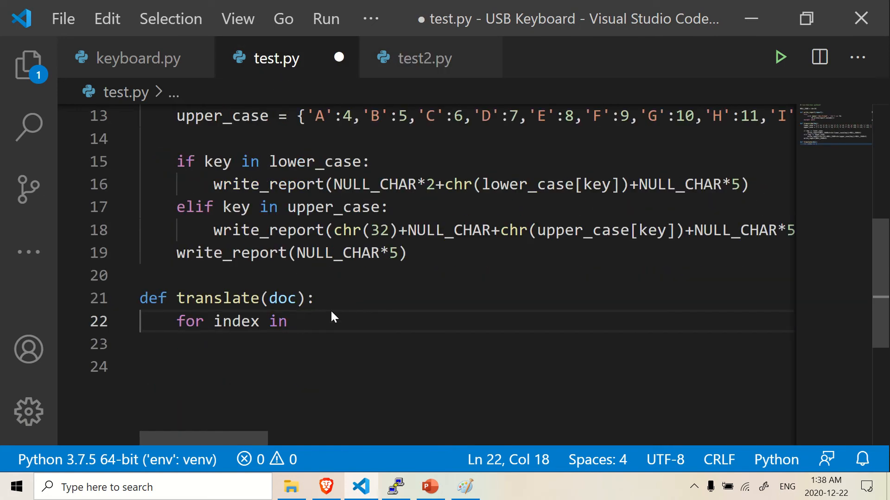
mouse_move(334, 309)
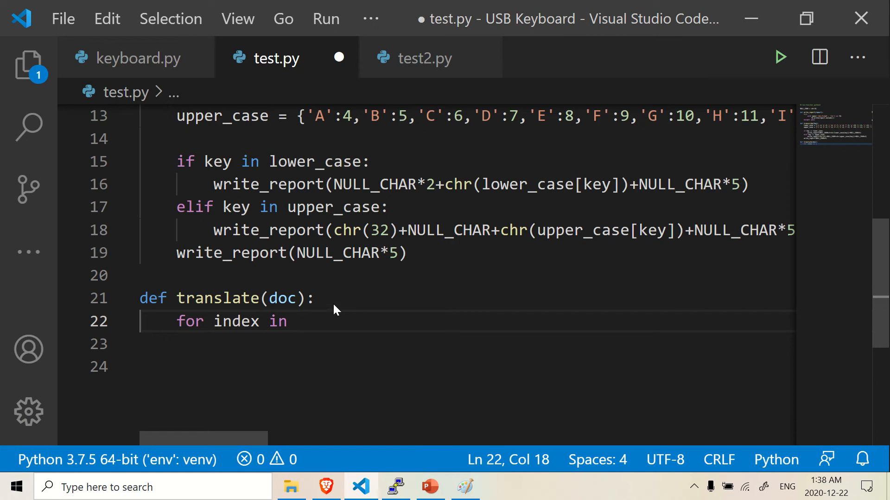
key("Backspace")
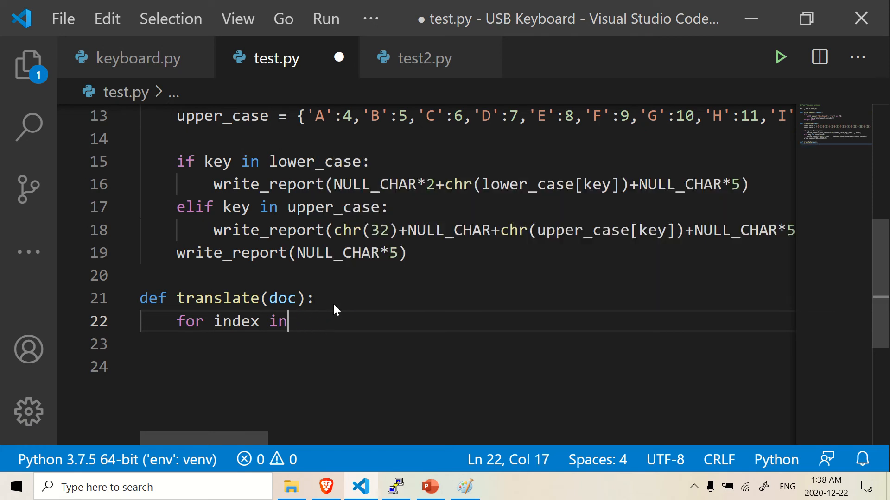
type("range(")
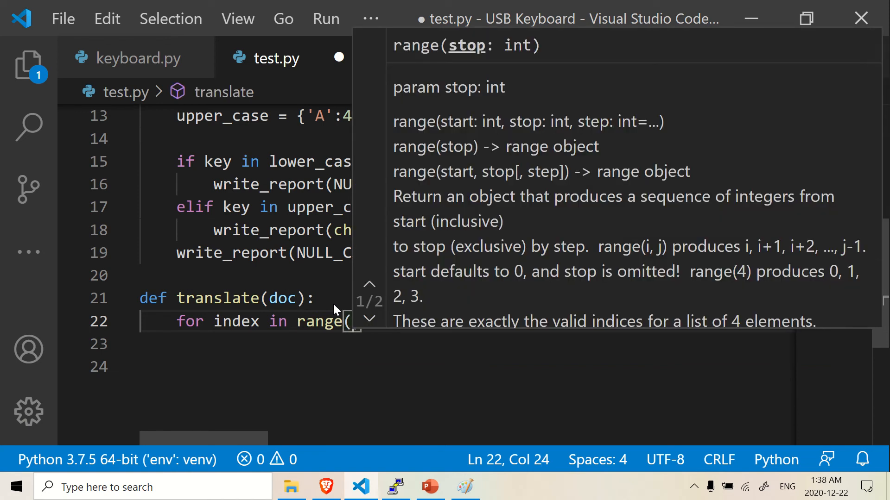
mouse_move(366, 417)
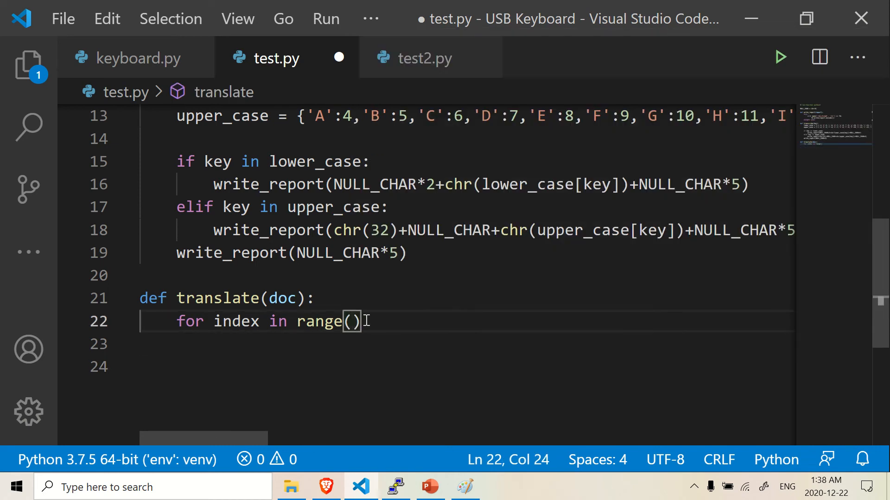
type("len(doc")
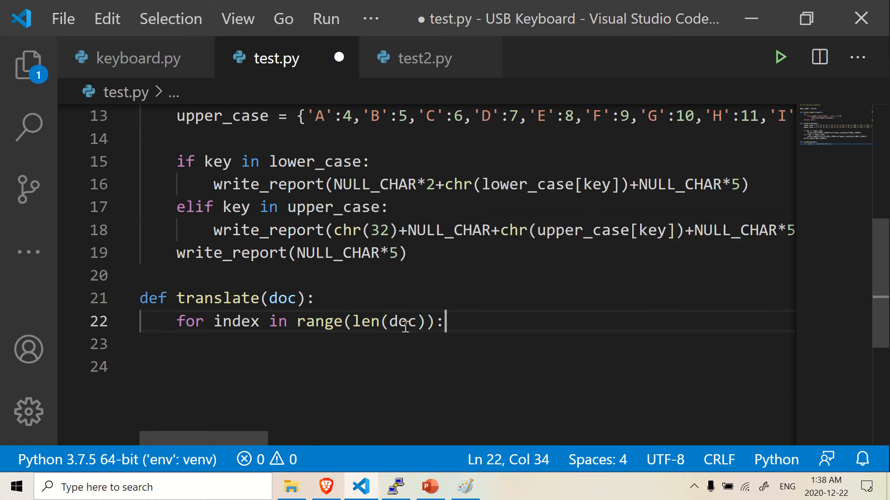
mouse_move(383, 271)
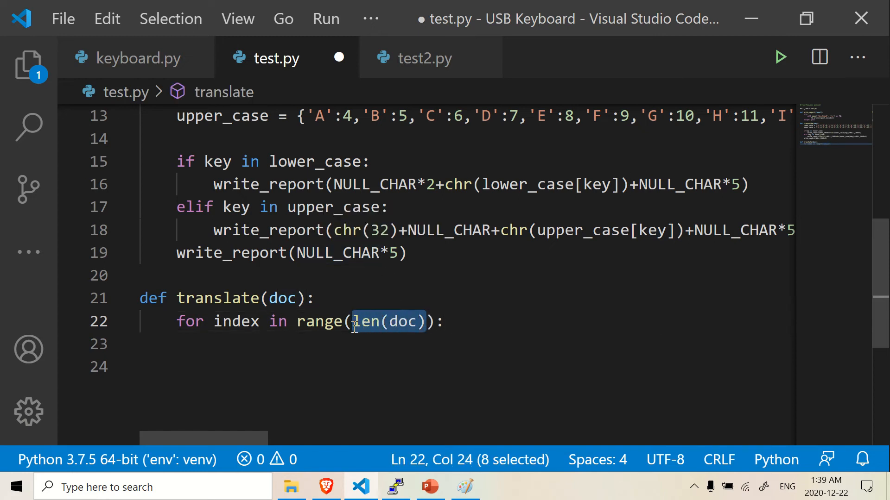
mouse_move(366, 321)
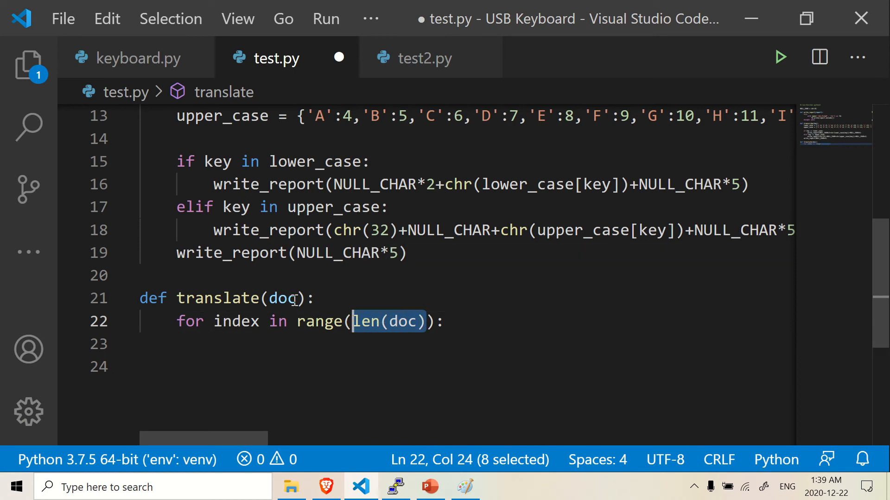
double_click(282, 297)
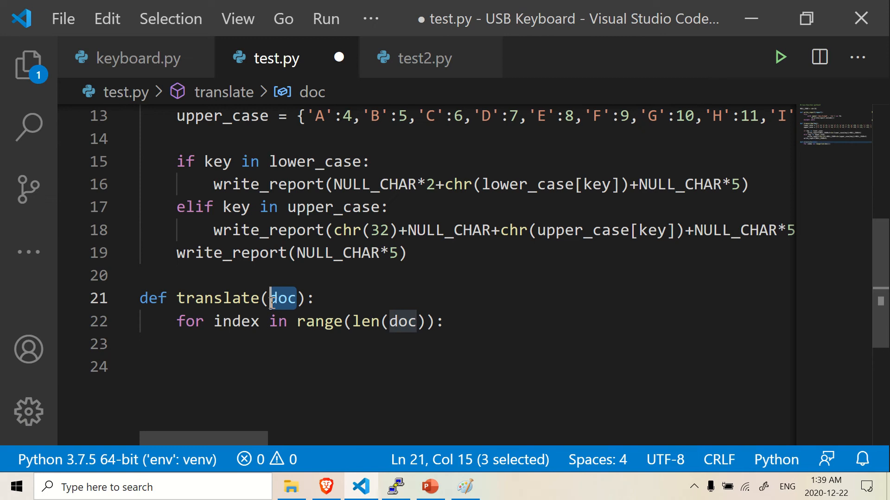
mouse_move(307, 322)
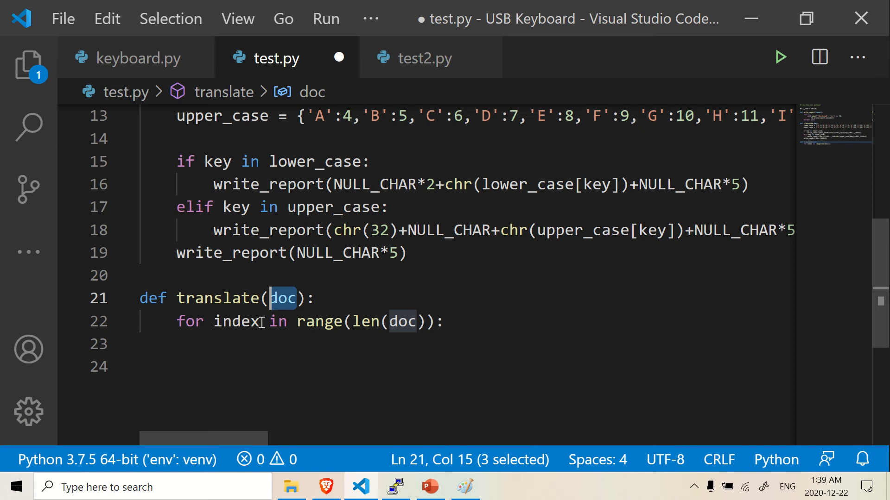
left_click(429, 321)
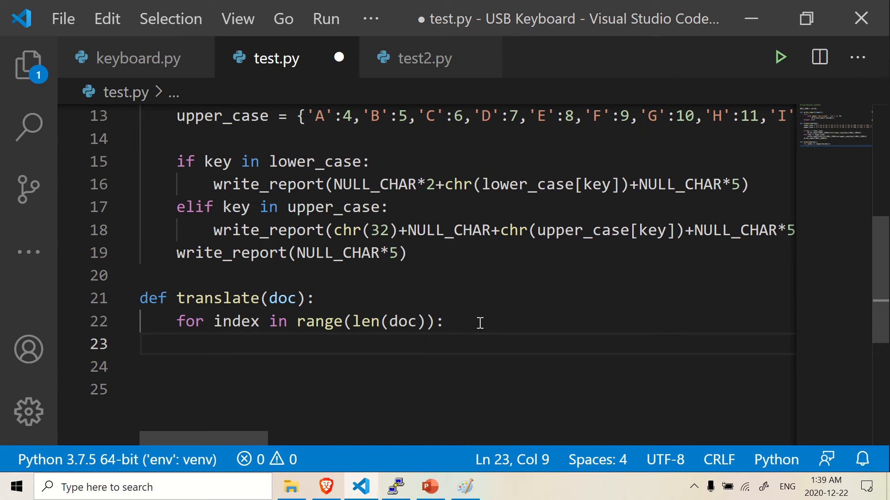
Step: Write hit_key = repr(doc[index]) inside the translate loop
type("hit_key")
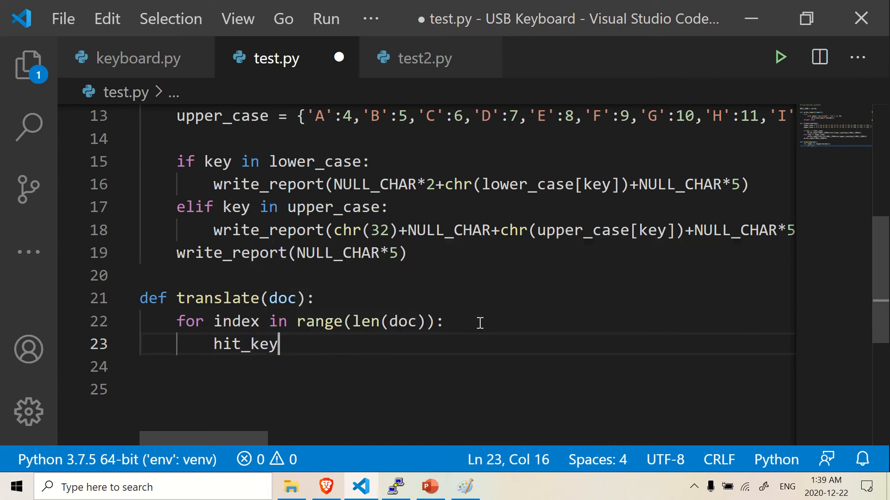
type("=")
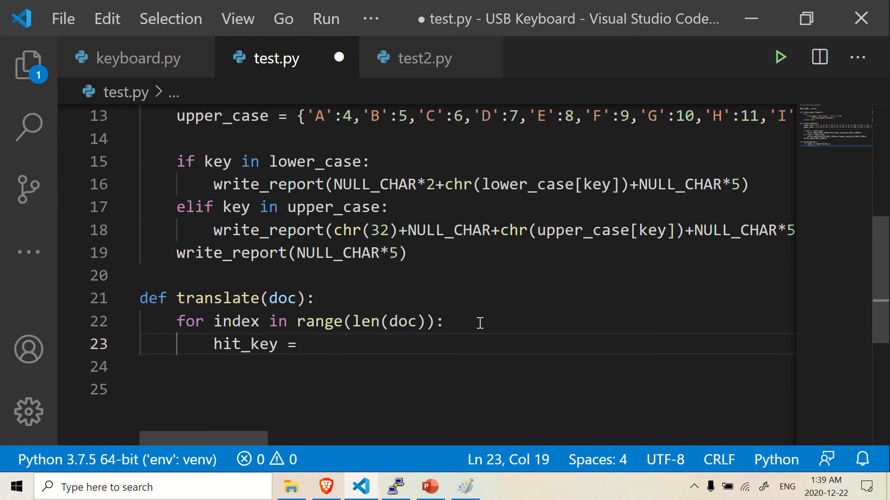
type("repr(")
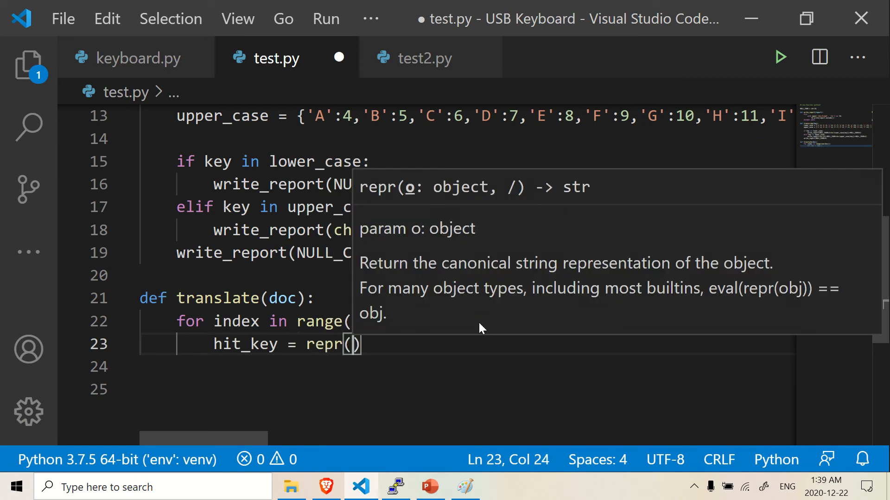
type("do")
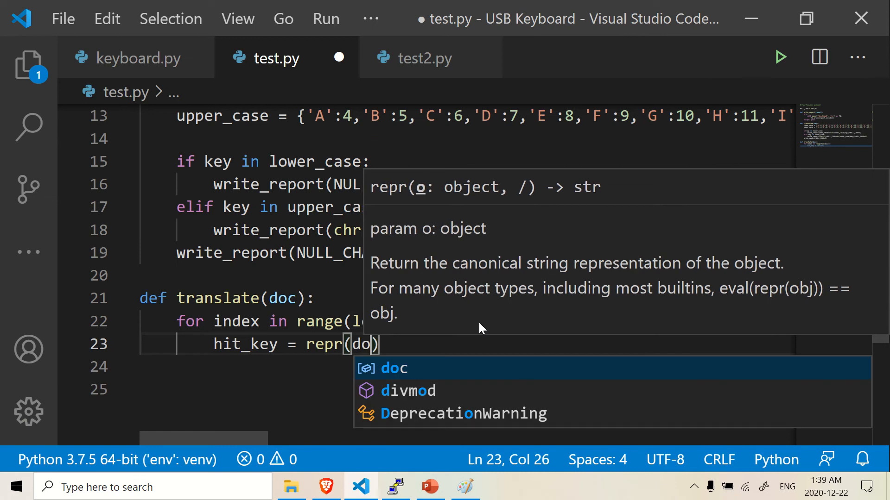
type("c")
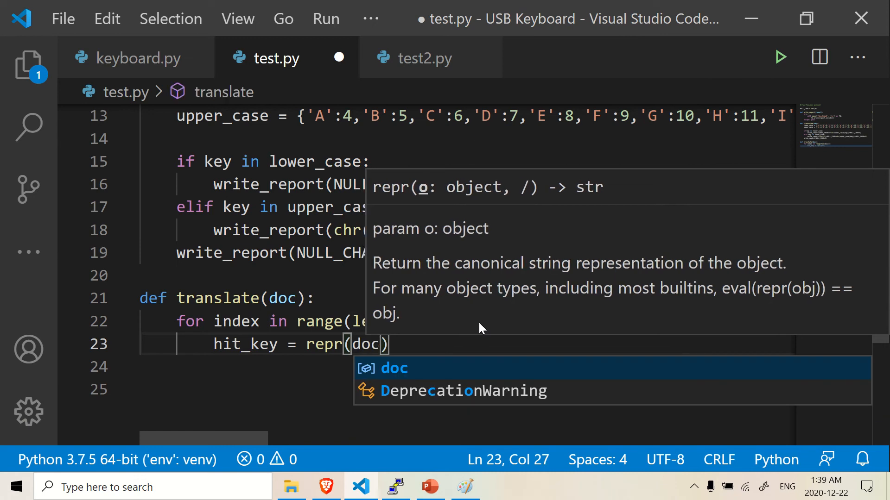
type("[index")
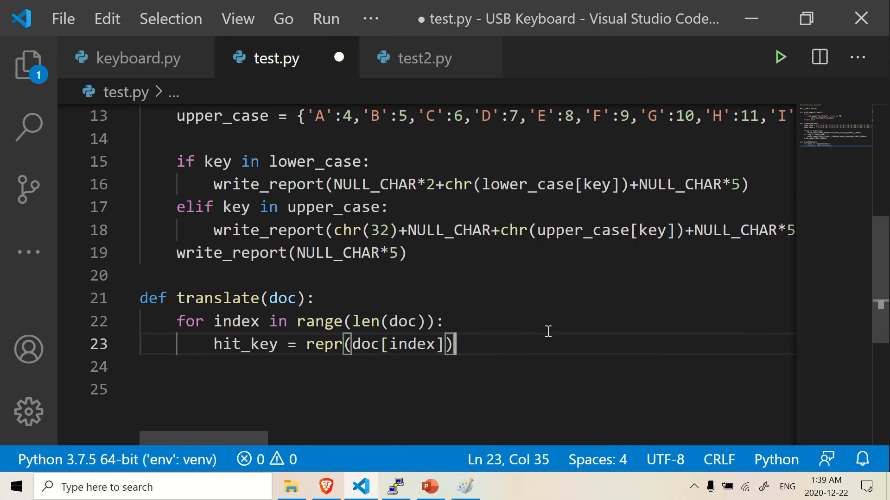
mouse_move(534, 345)
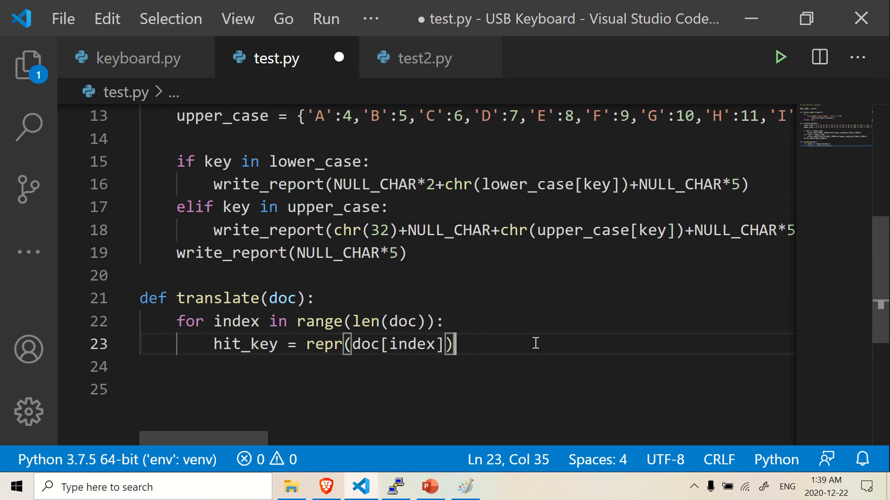
mouse_move(435, 336)
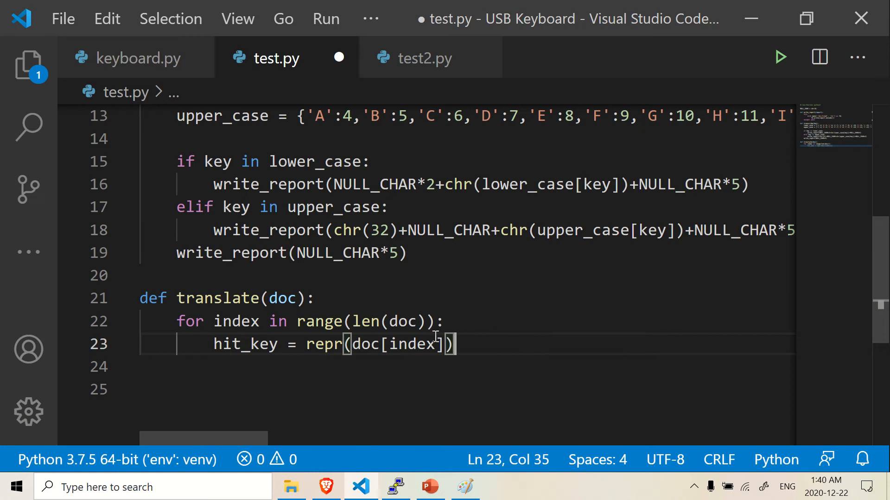
Step: Inspect the repr call on line 23, then return to the end of the hit_key line
double_click(323, 343)
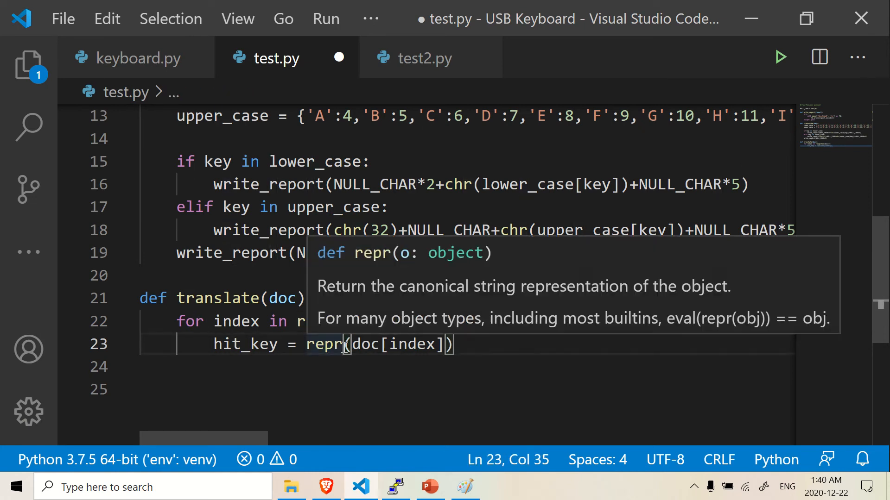
left_click(489, 344)
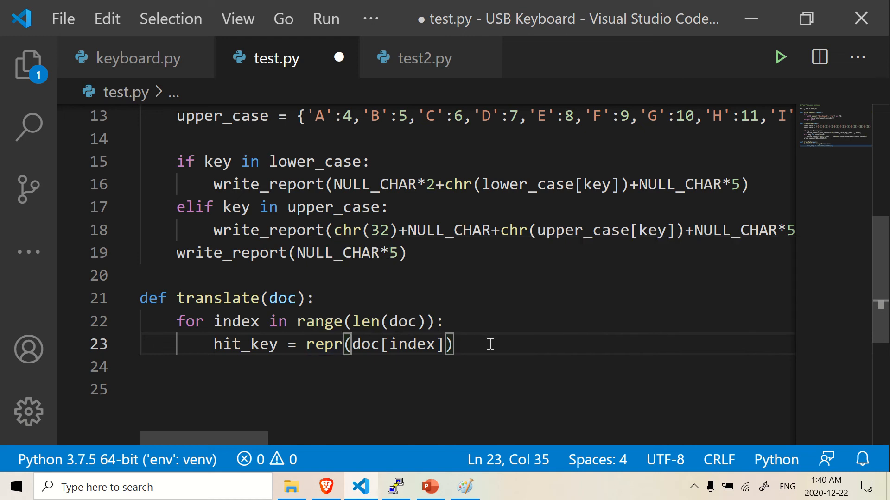
mouse_move(300, 298)
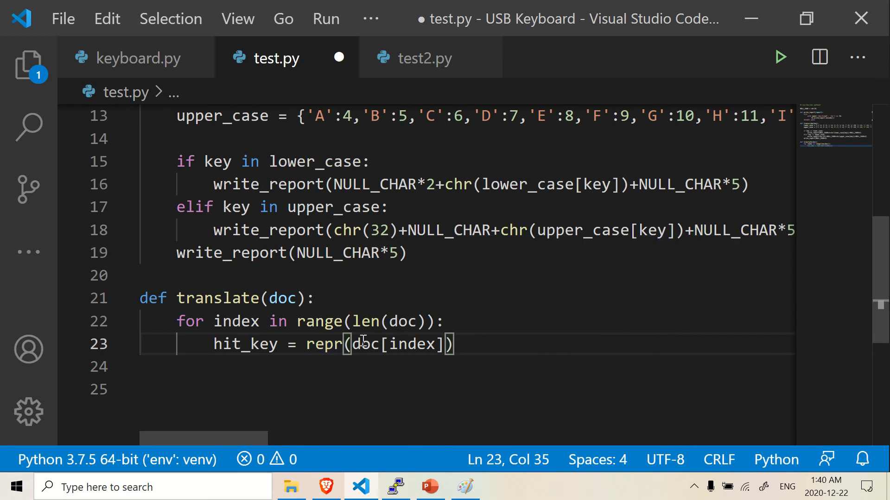
double_click(326, 344)
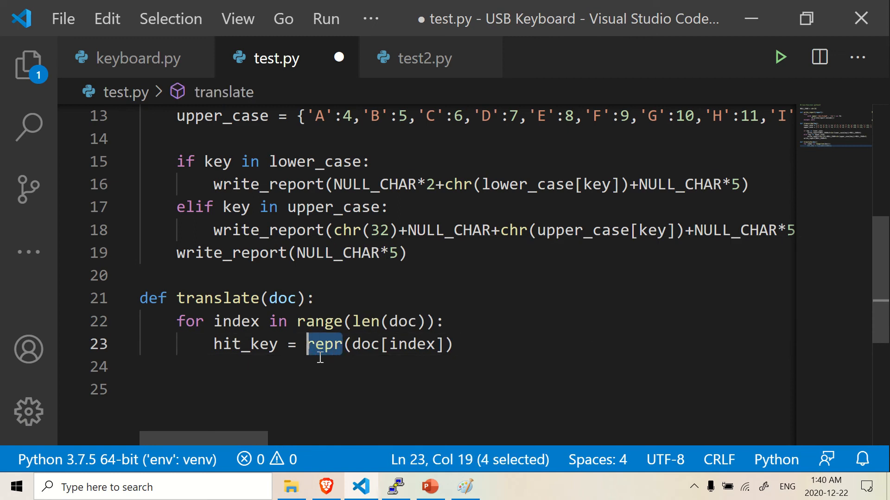
mouse_move(481, 350)
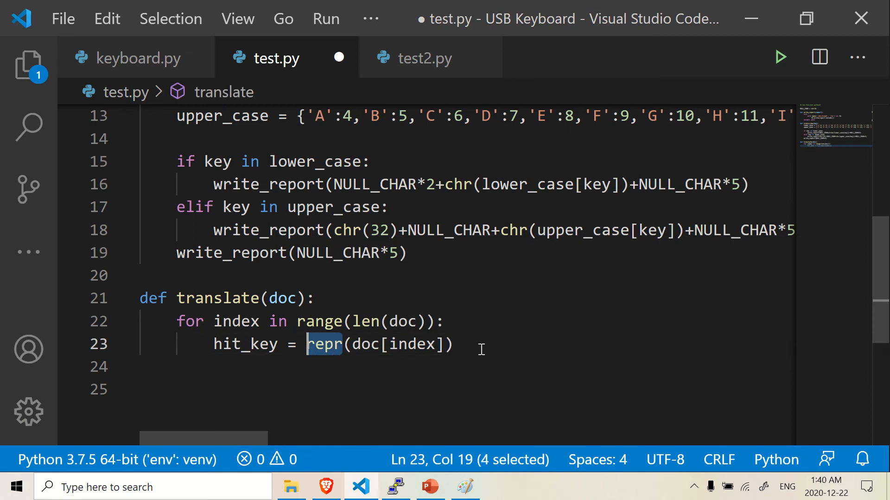
left_click(479, 343)
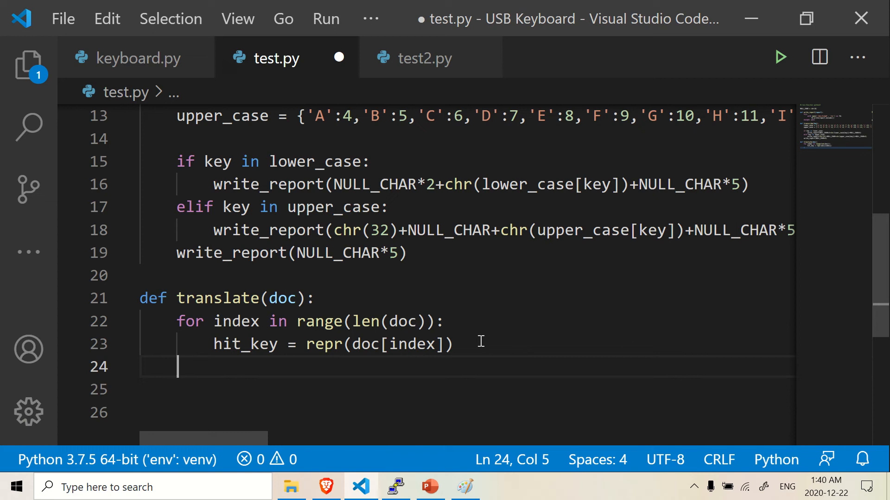
Step: Start the condition if eval(hit_key) == "'" on a new indented line
key("Tab")
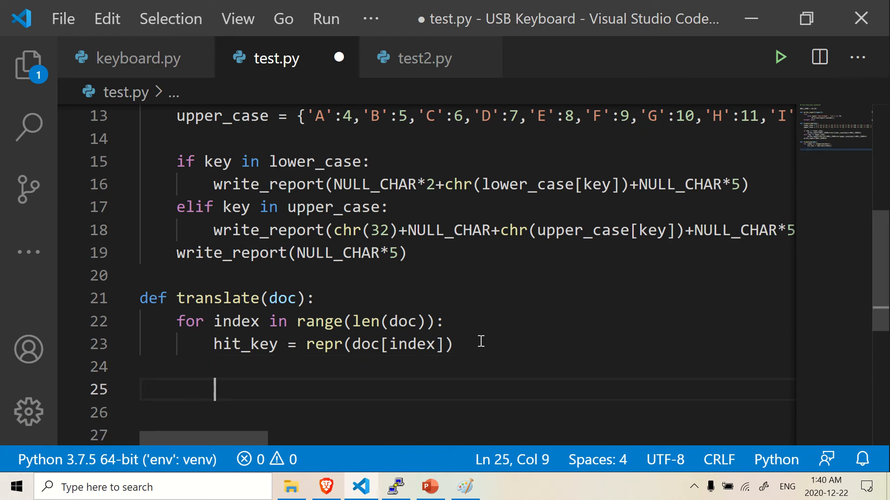
type("if")
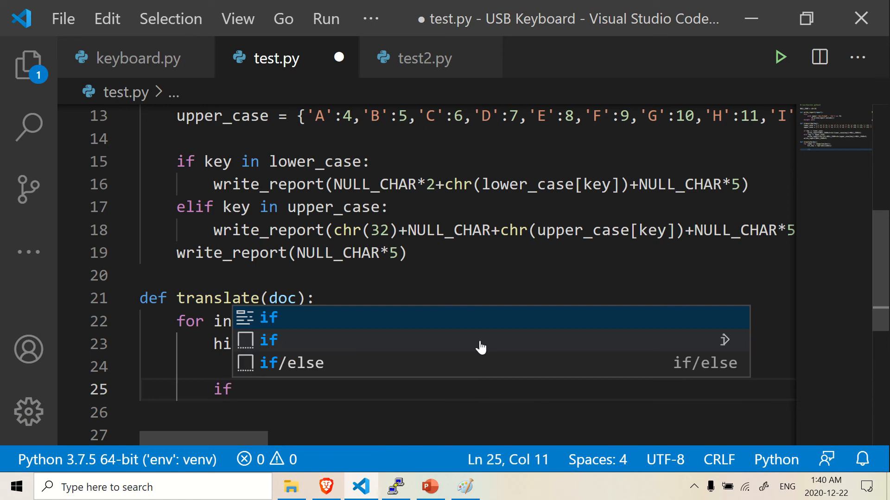
type("ev")
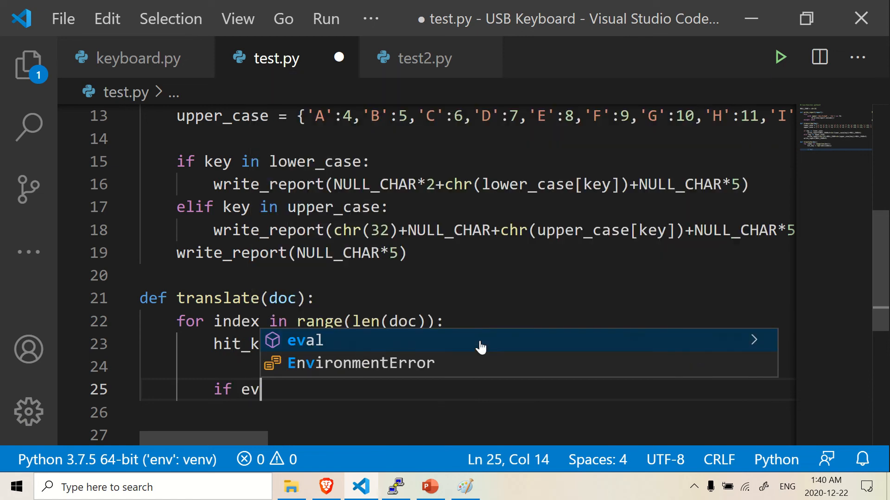
type("al(")
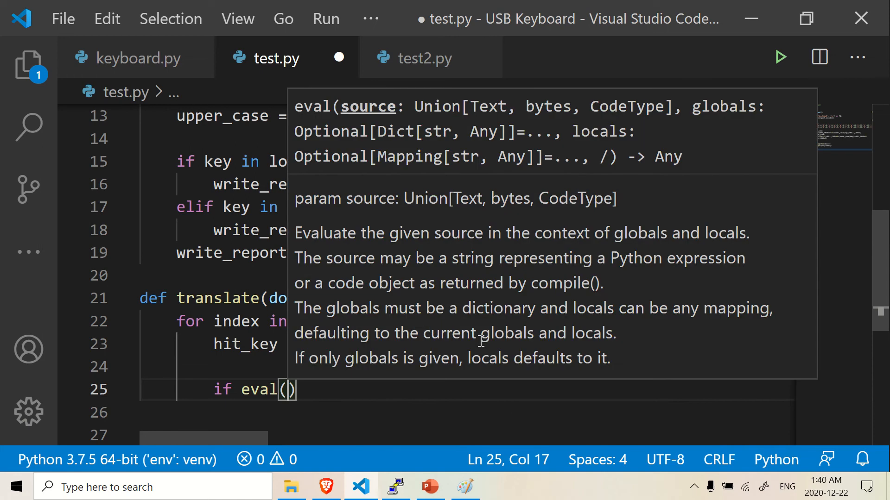
type("hit_key")
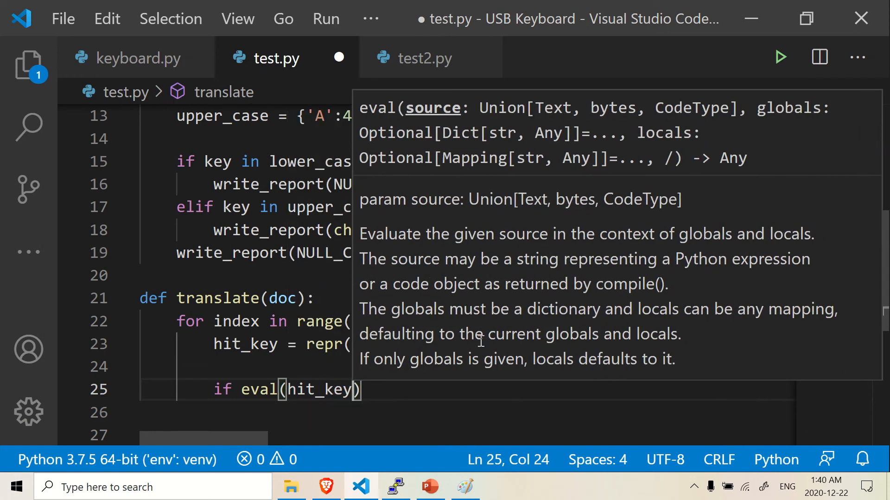
type("==")
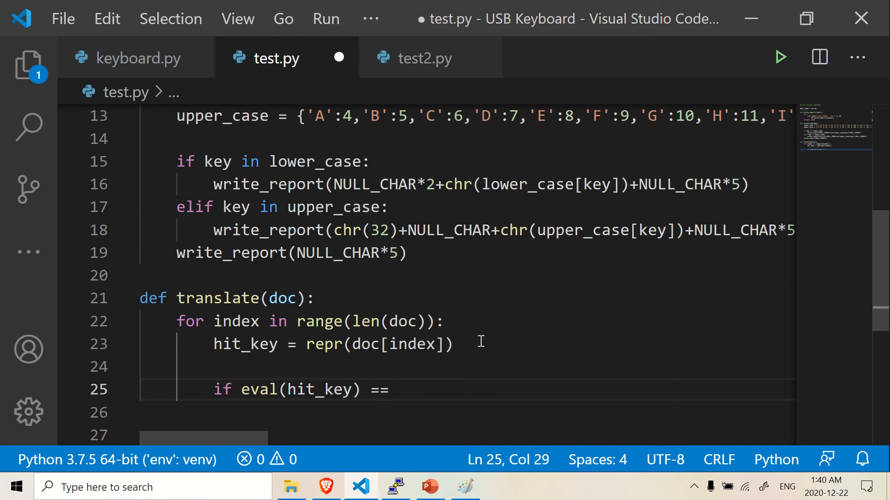
type("\"'")
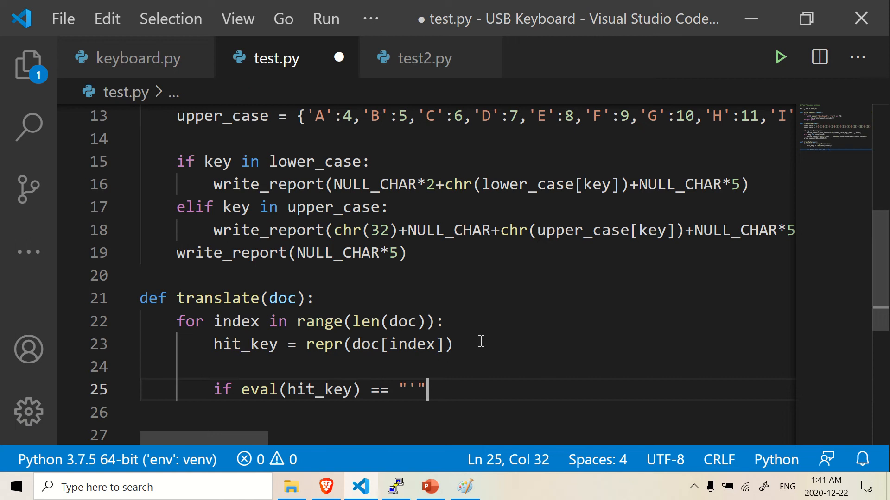
Step: Extend the condition with or eval(hit_key) == '\\' for the backslash case
type("or evel")
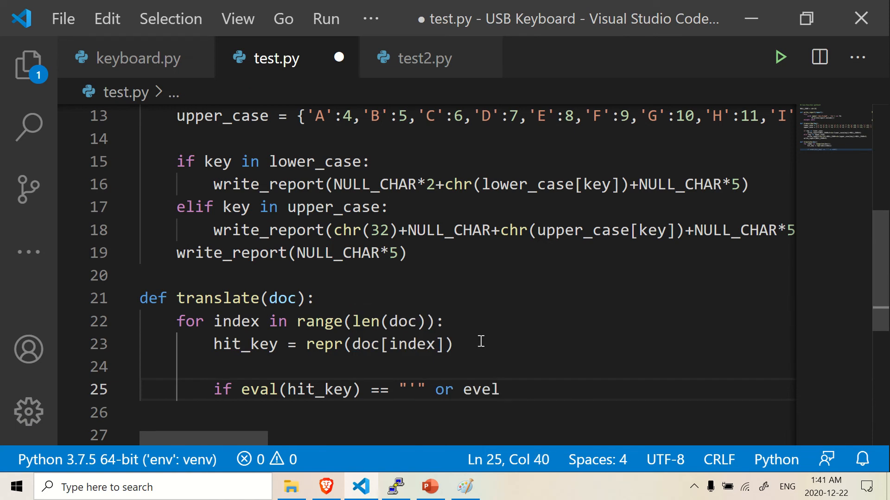
type("eval(")
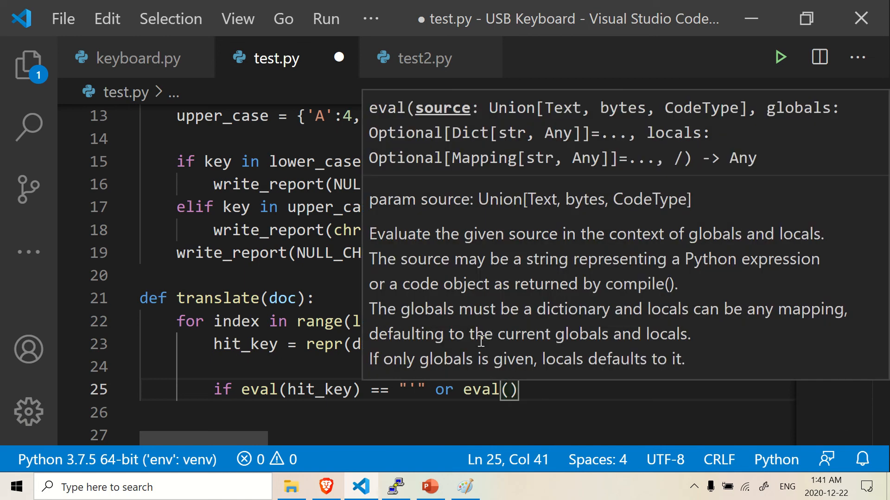
type("hit_key")
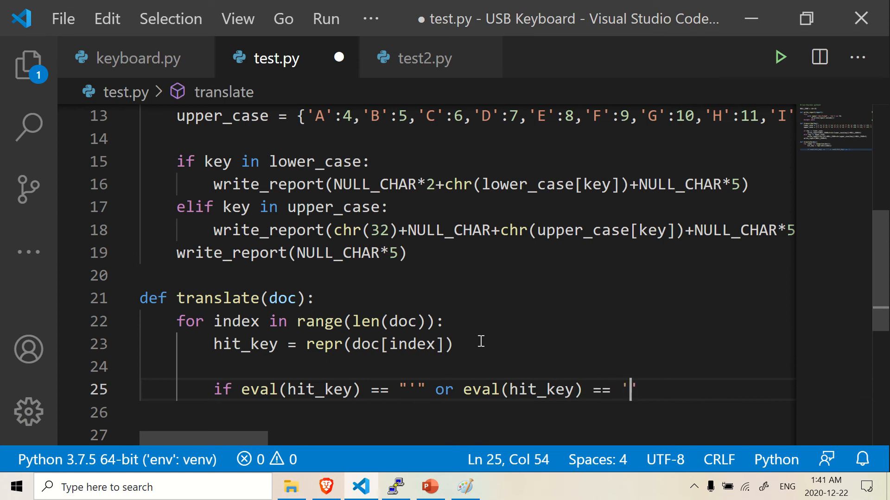
type("\\")
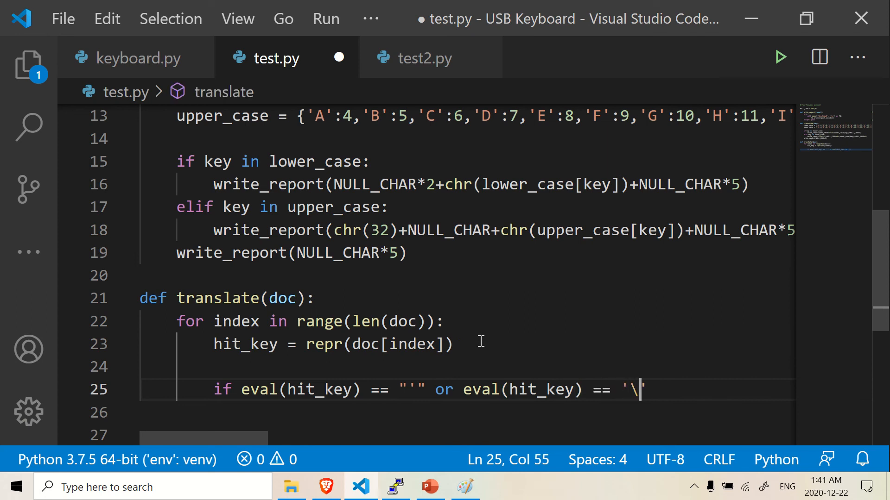
type("\\")
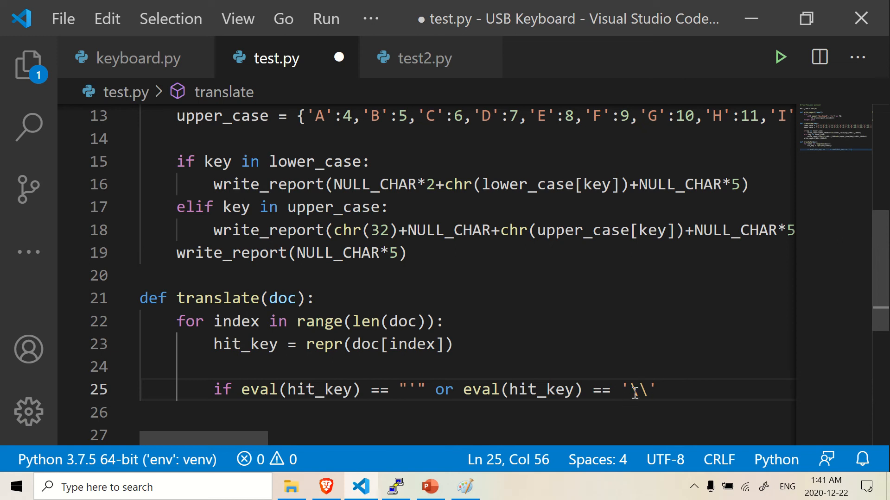
type("\\")
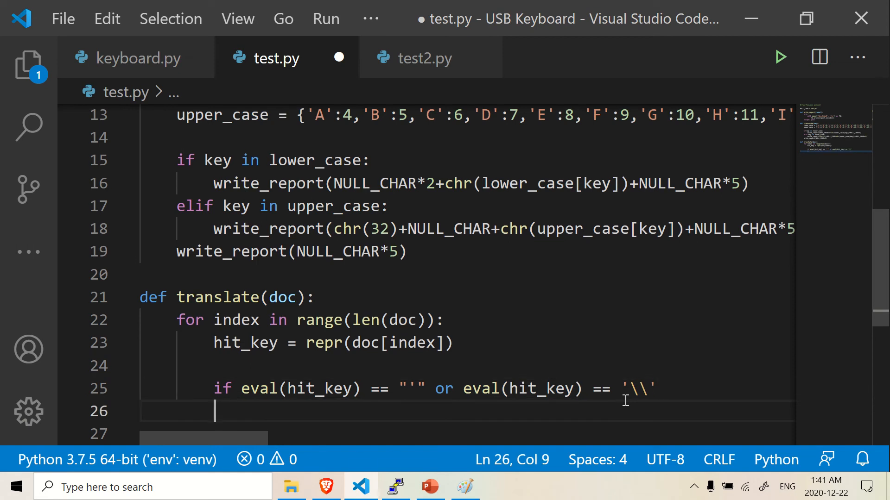
Step: Add print(eval(hit_key)) inside the quote-or-backslash branch
key("backspace")
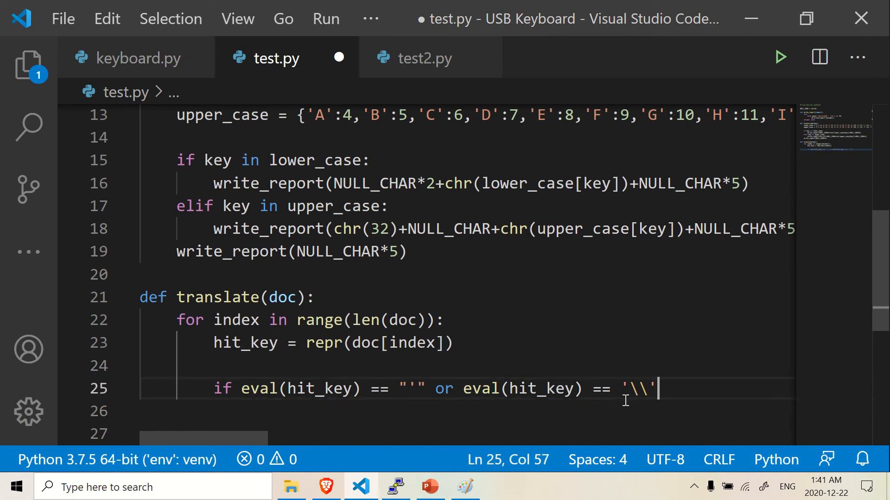
type("print(")
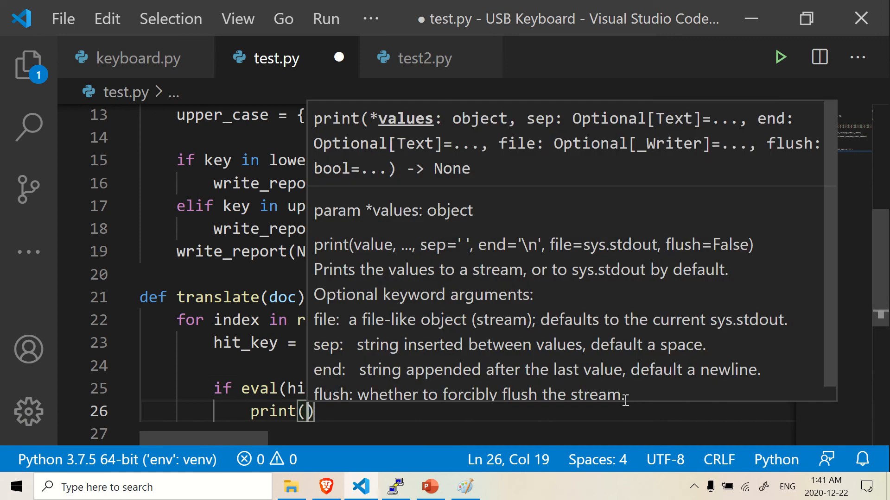
type("eve")
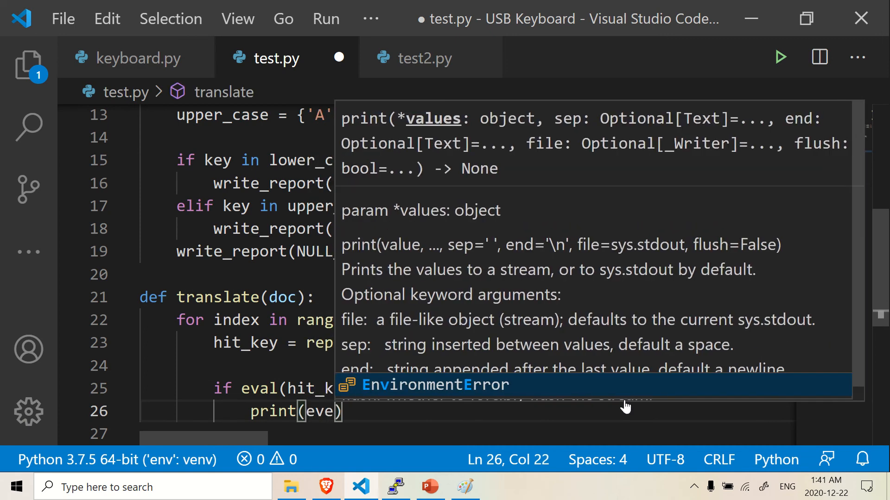
type("eval(hit_key")
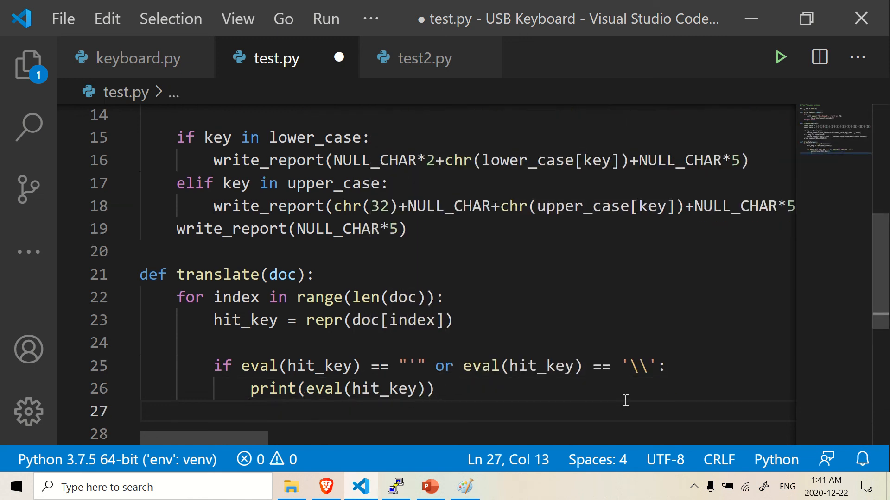
Step: Add transcribe(eval(hit_key)) on line 27 beneath the print call
type("tr")
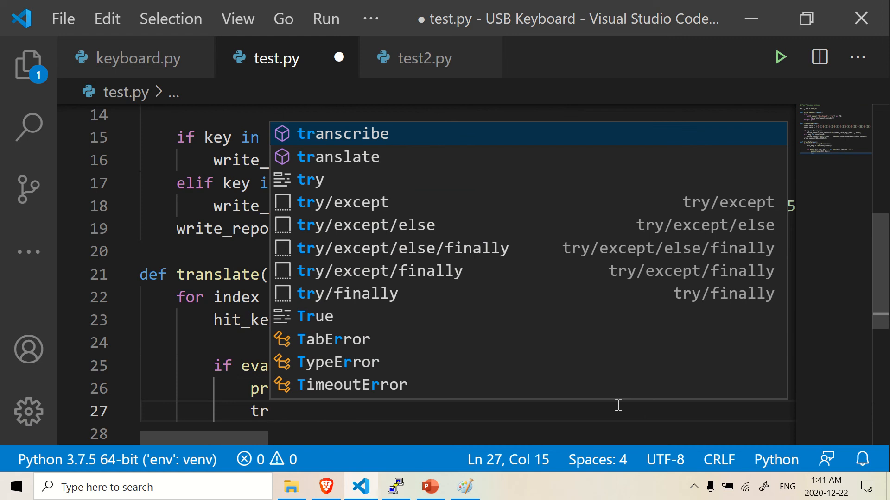
key("Escape")
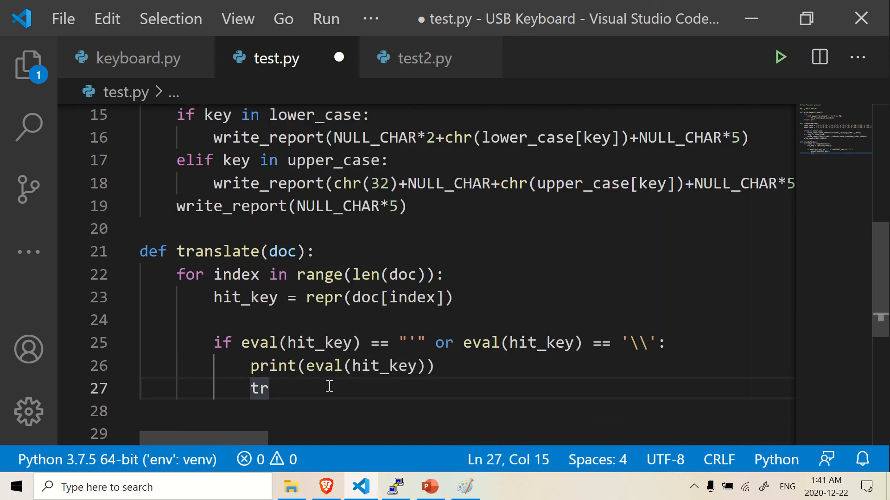
type("ribe")
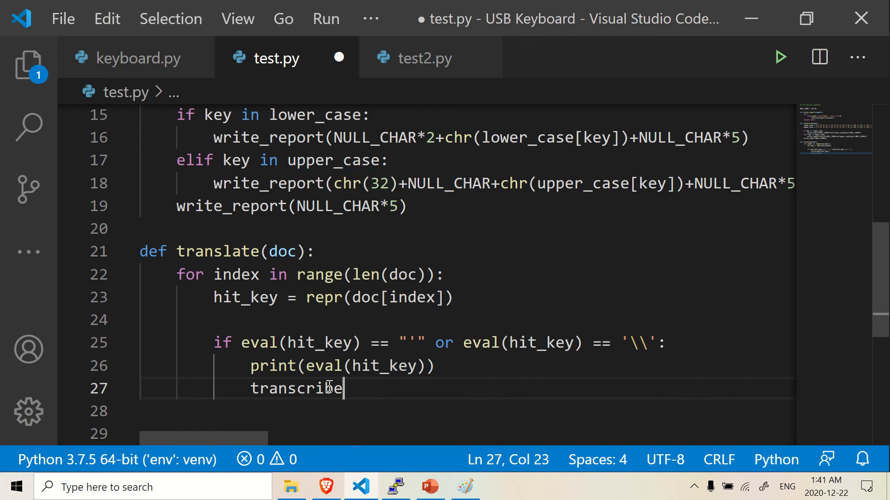
type("(")
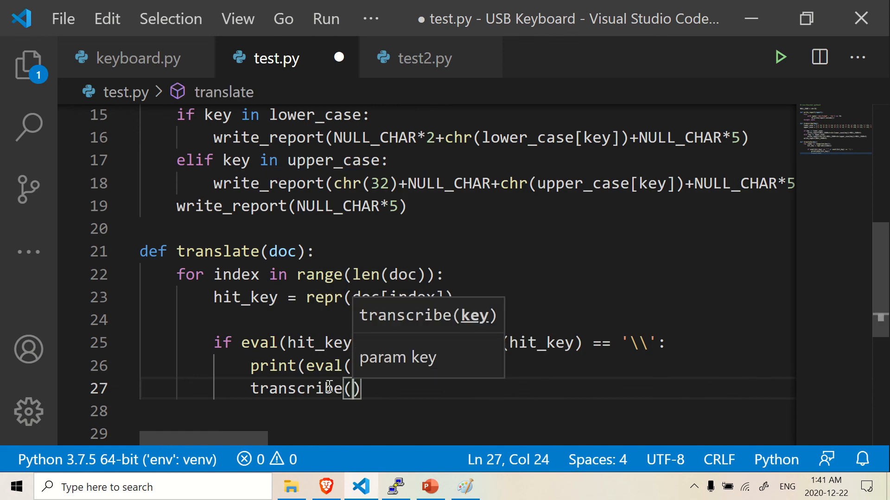
type("eve")
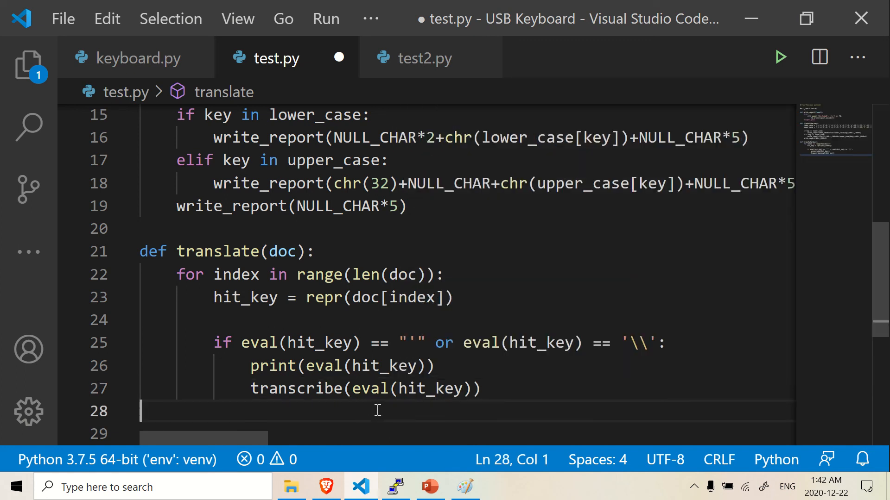
mouse_move(462, 388)
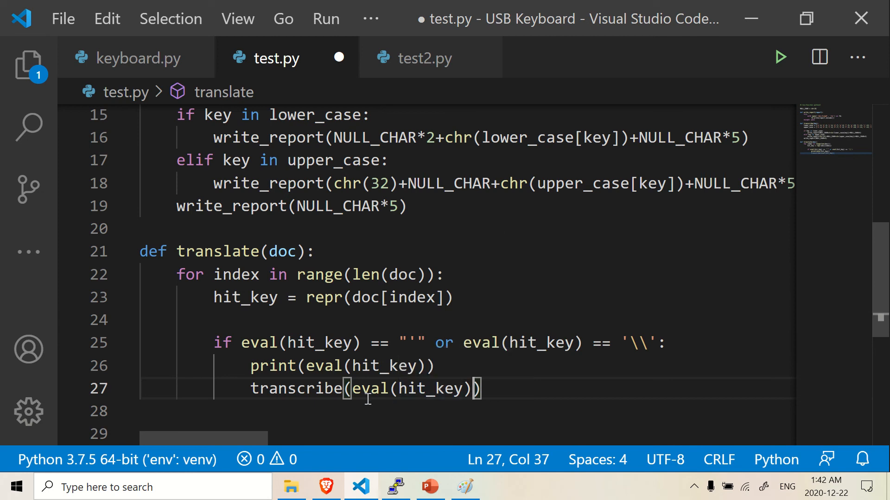
left_click(510, 388)
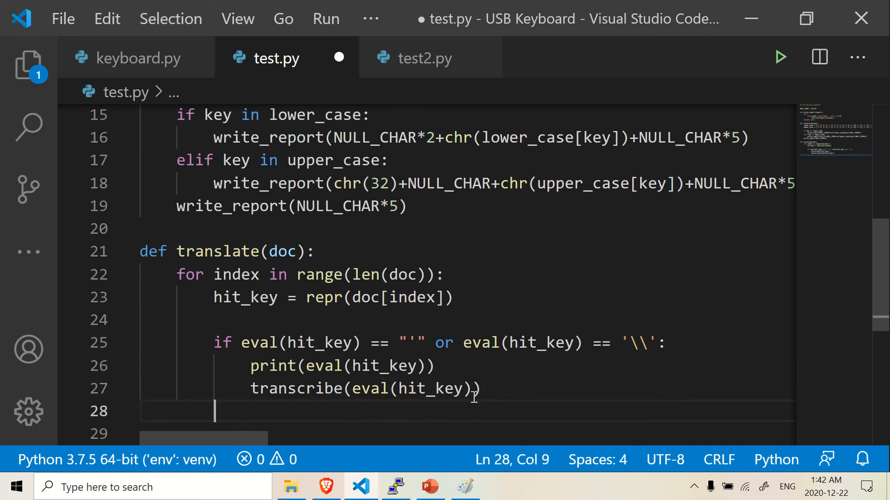
Step: Add else: followed by print(hit_key.strip("'")) as its first line
type("el")
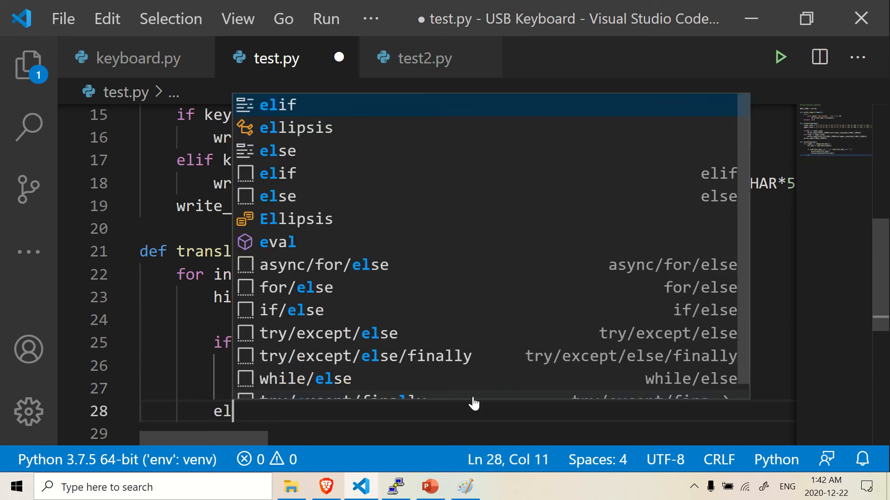
type("s")
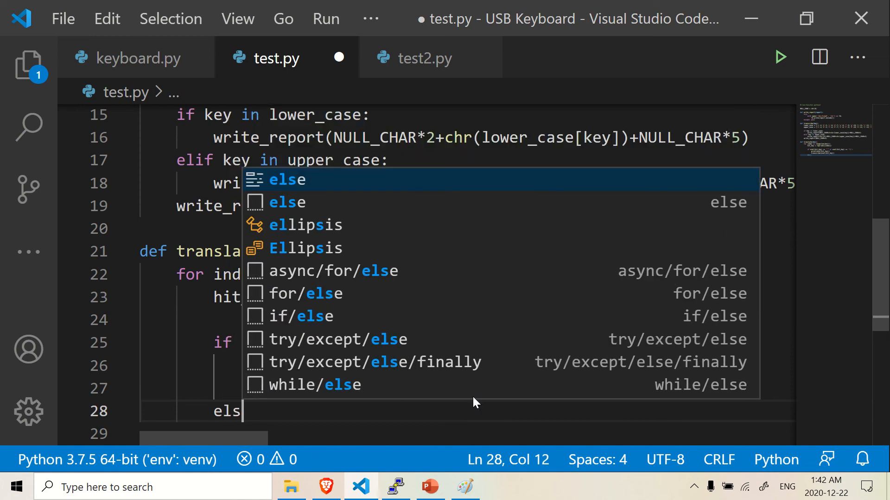
type("i")
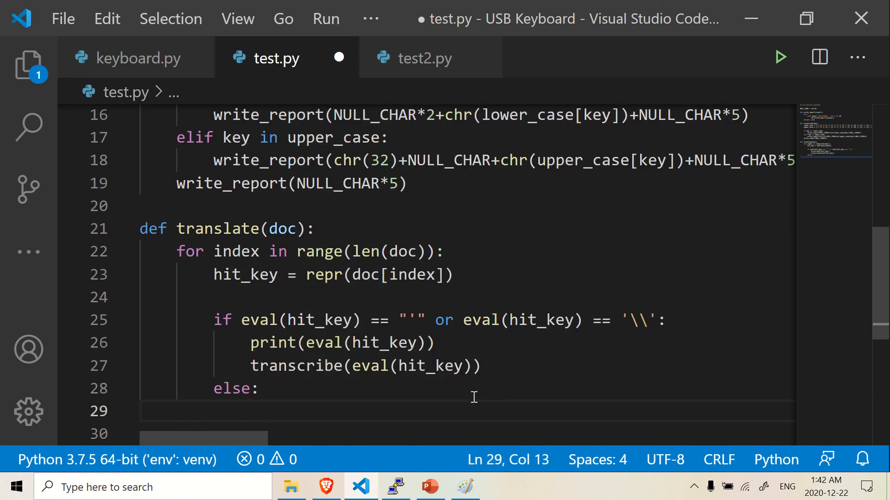
type("print")
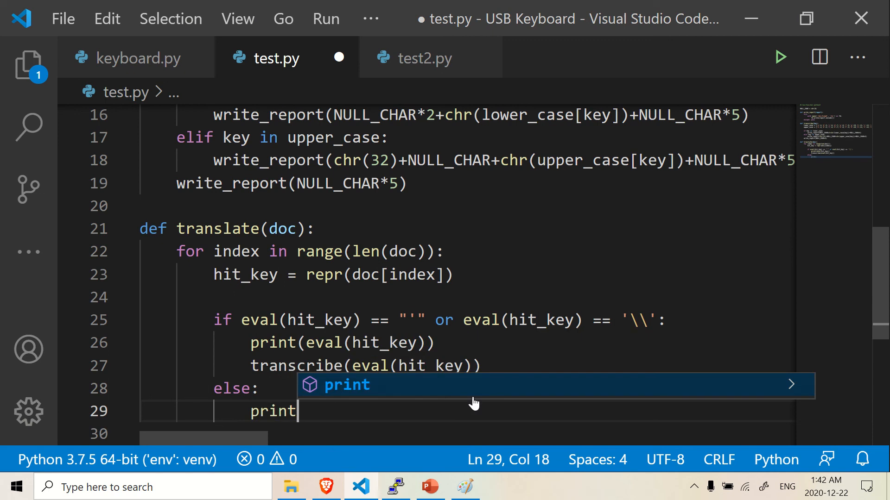
mouse_move(450, 364)
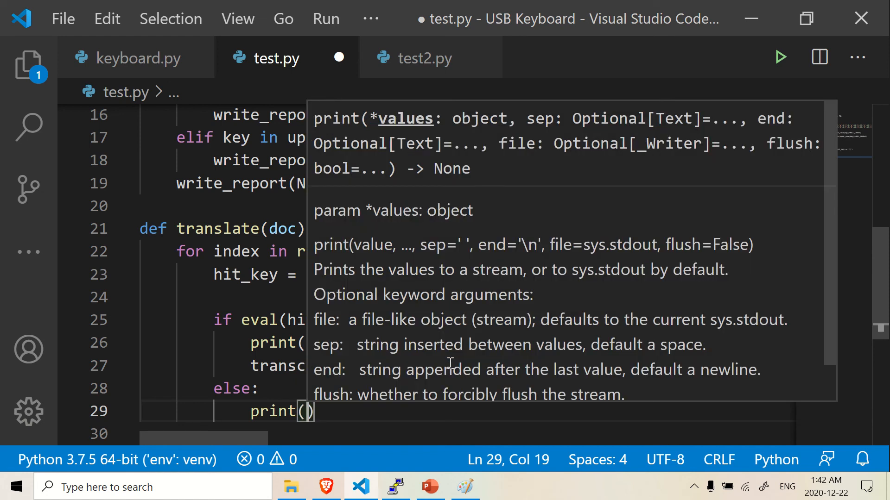
type("hit_key")
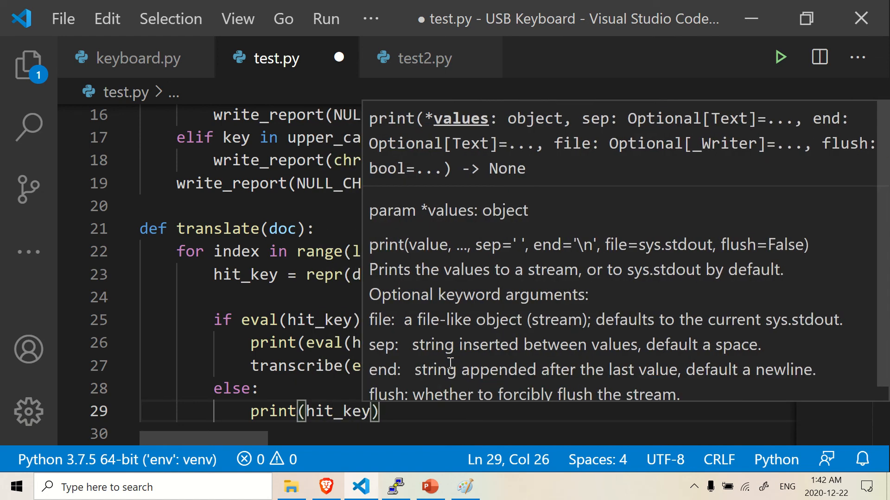
type(".tr")
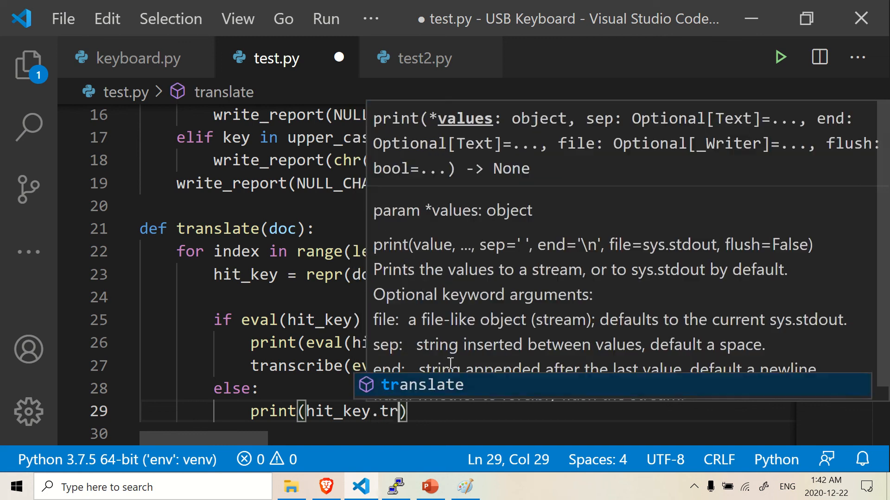
type("trip('")
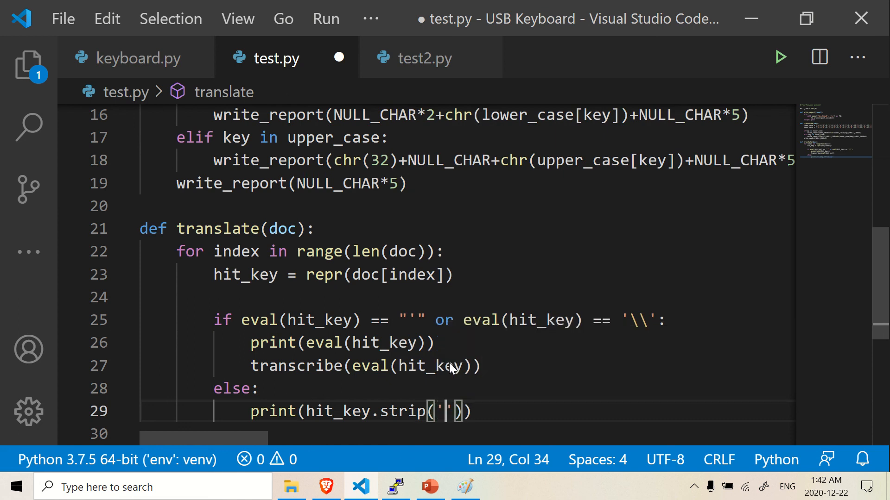
type("\"\"")
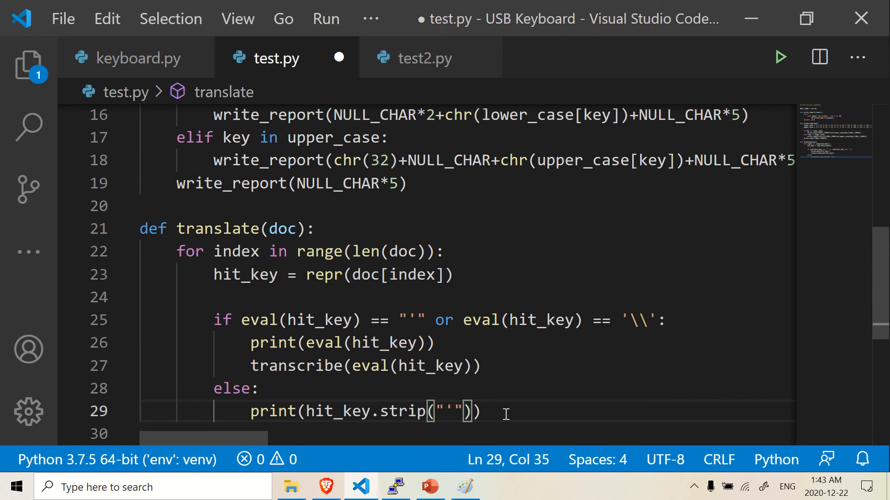
mouse_move(451, 409)
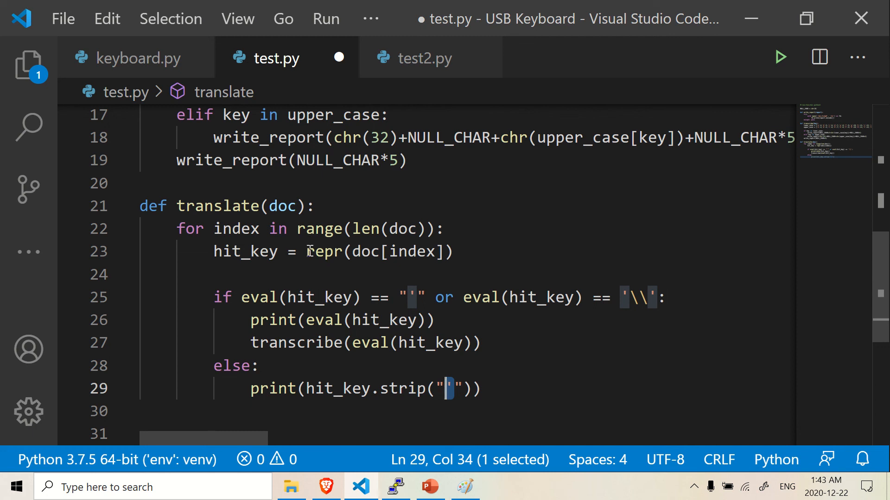
double_click(323, 251)
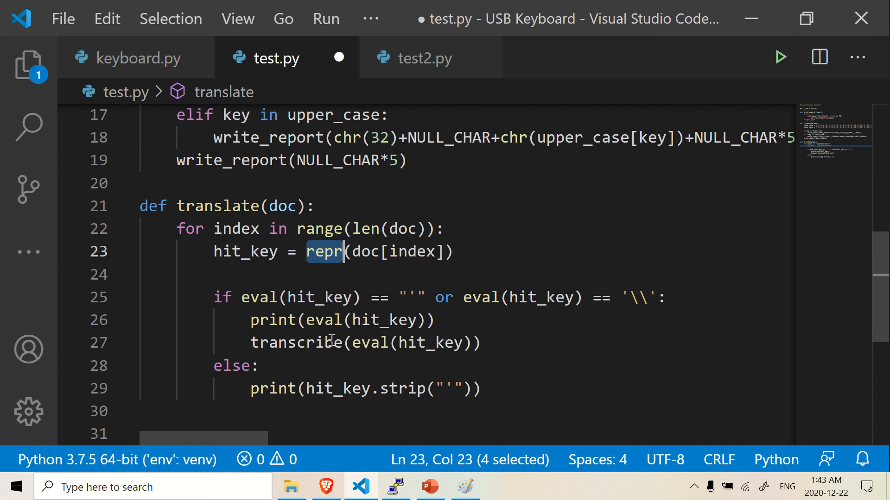
left_click(454, 388)
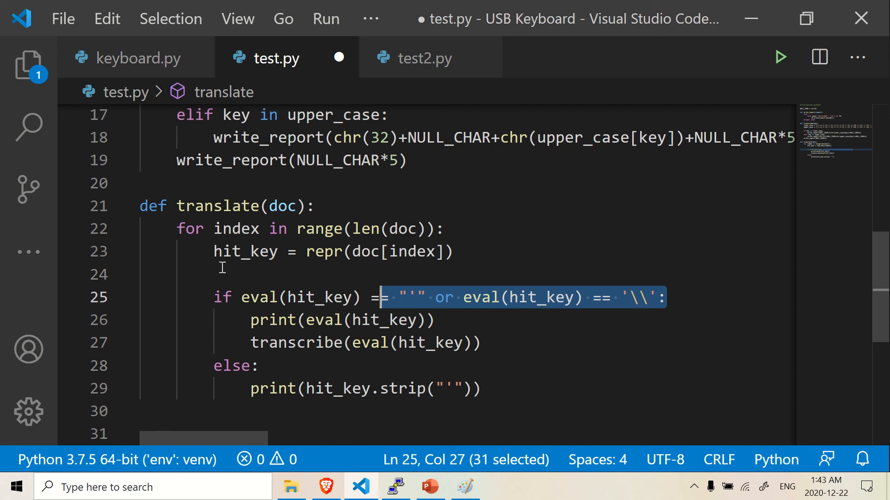
left_click(451, 389)
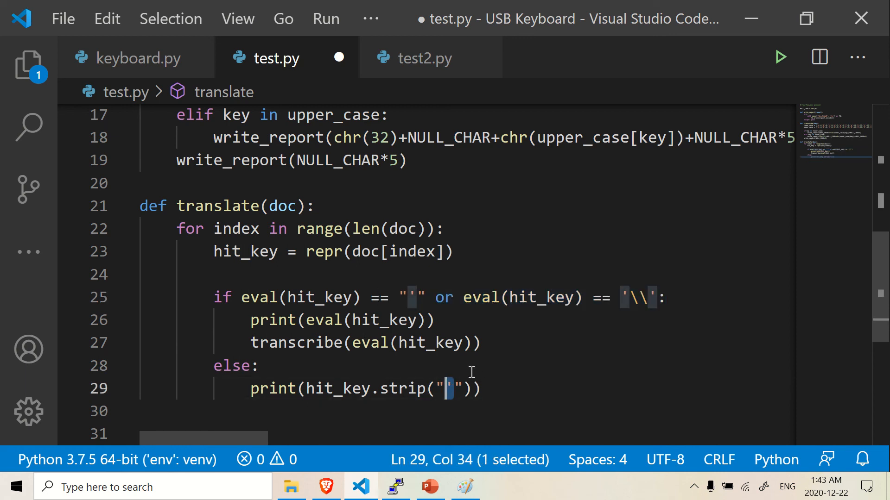
double_click(324, 251)
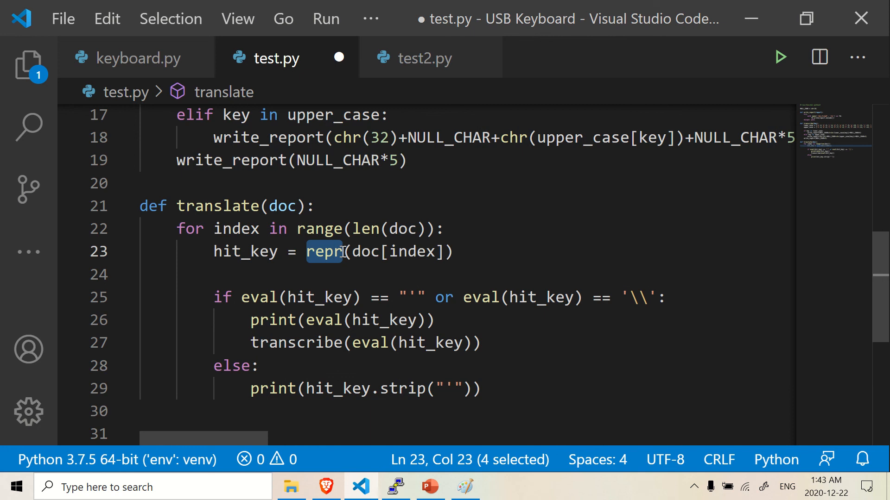
mouse_move(323, 251)
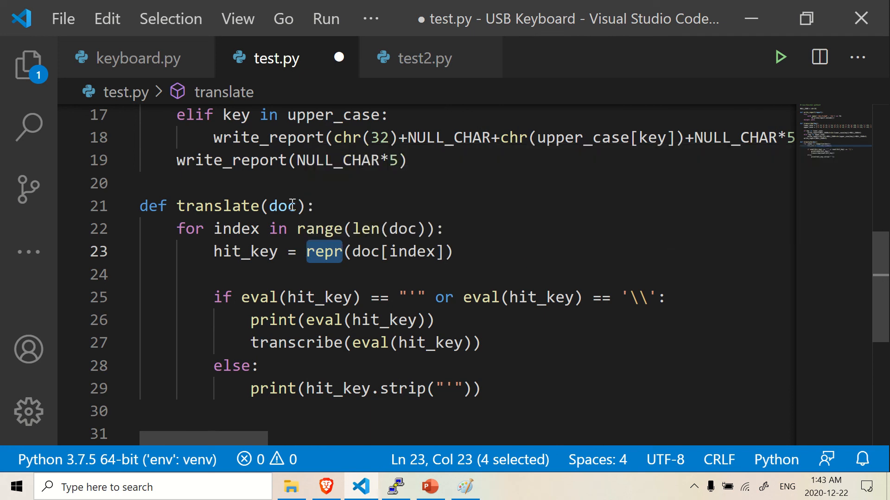
mouse_move(469, 343)
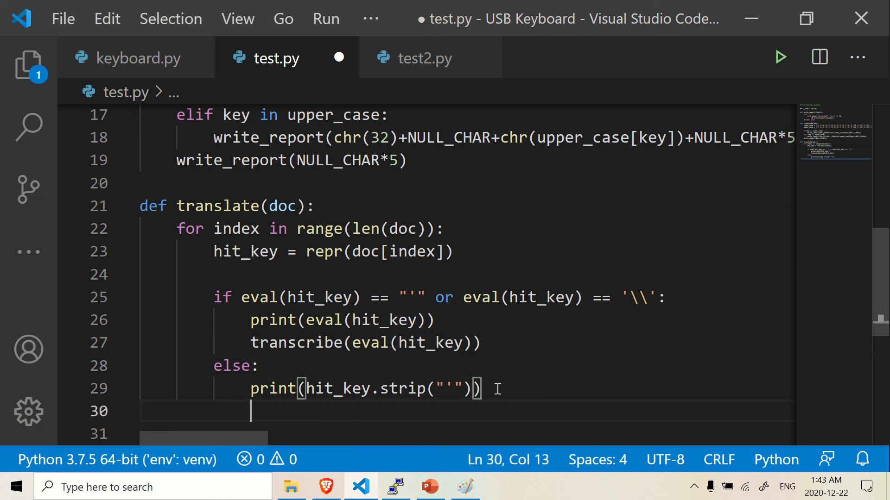
Step: Add transcribe(hit_key.strip("'")) on line 30 by pasting the stripped expression into the call
type("transcribe")
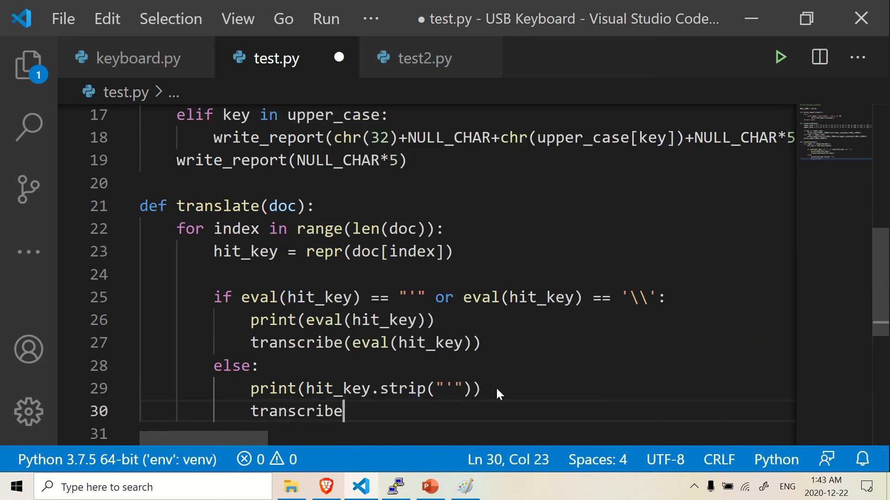
type(")")
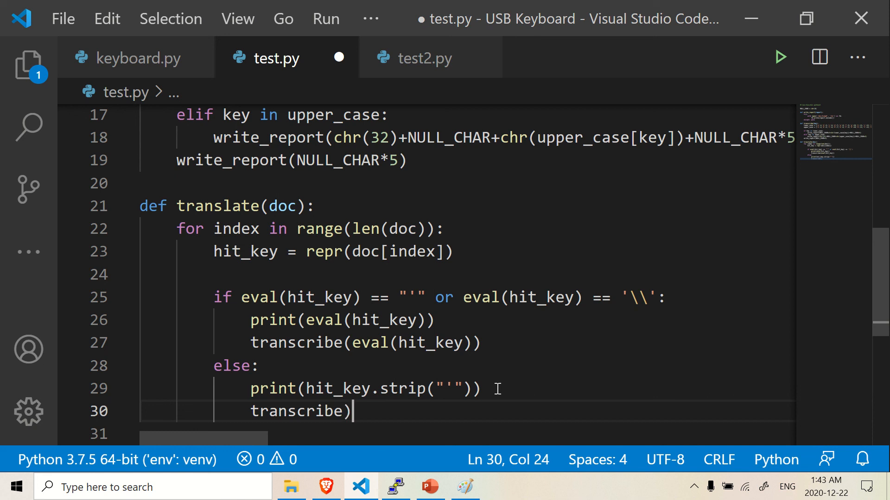
type("(")
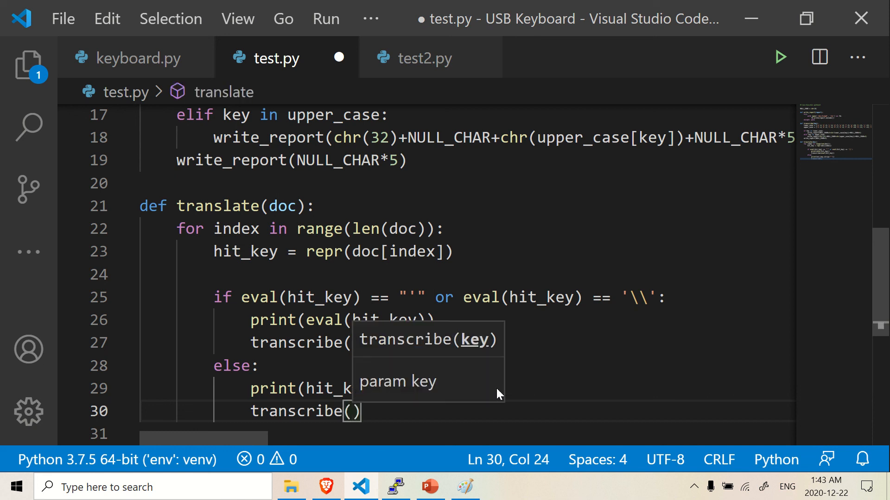
mouse_move(497, 395)
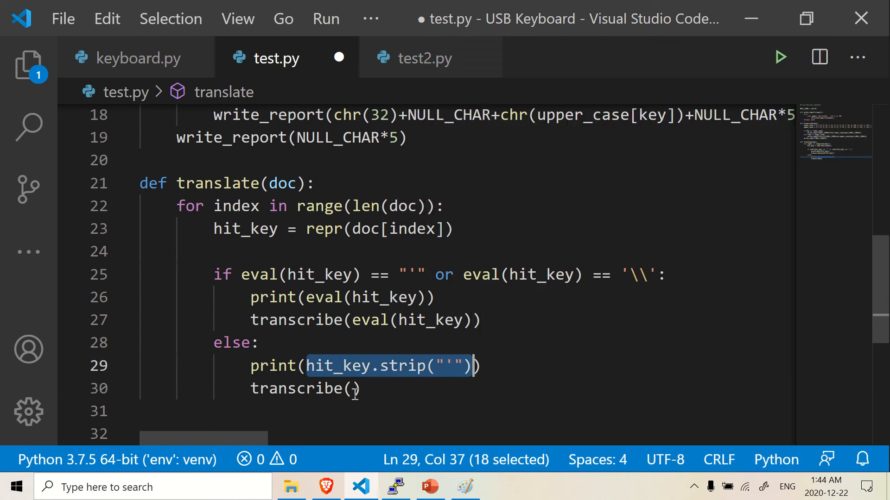
right_click(352, 388)
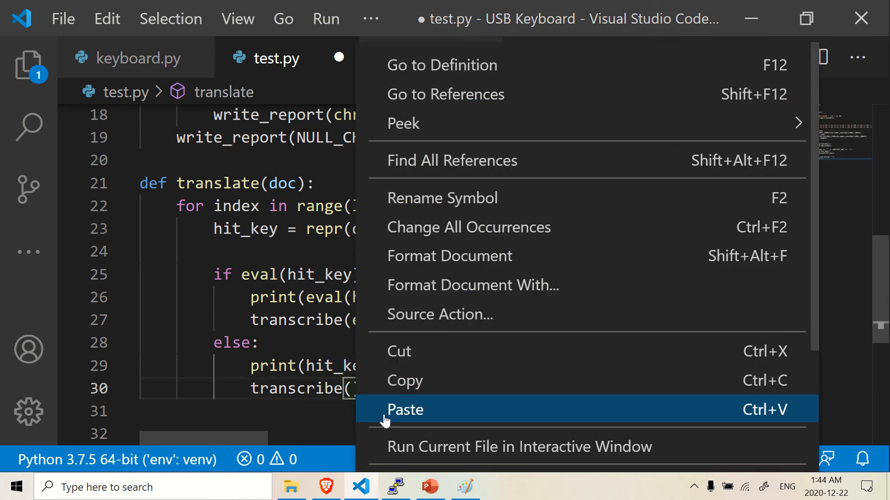
left_click(405, 410)
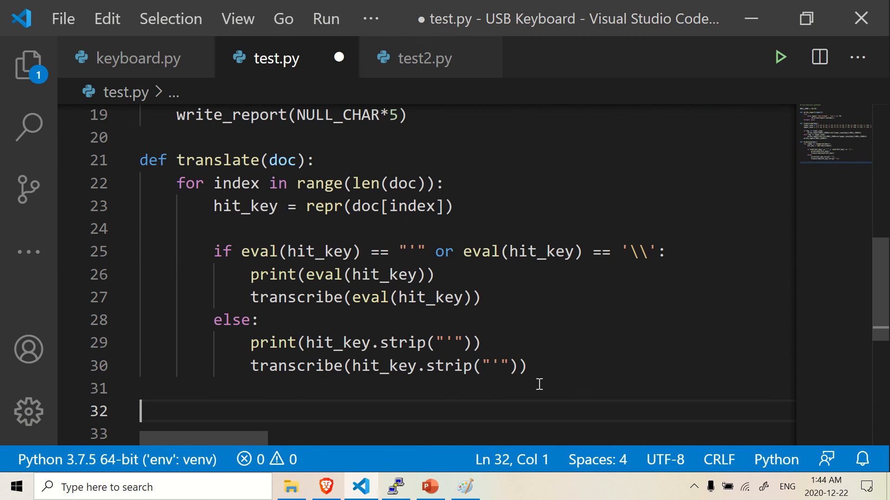
Step: Write if __name__ == '__main__': below translate and start an indented line
type("if")
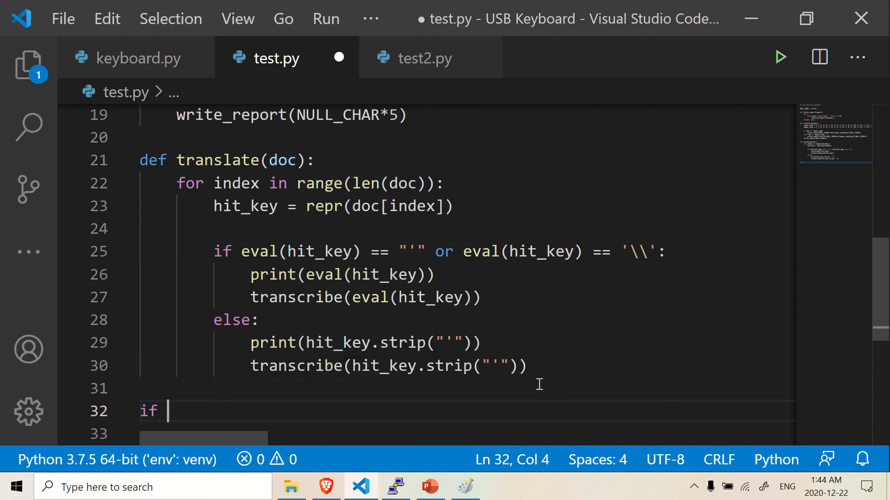
type("__name__ ==")
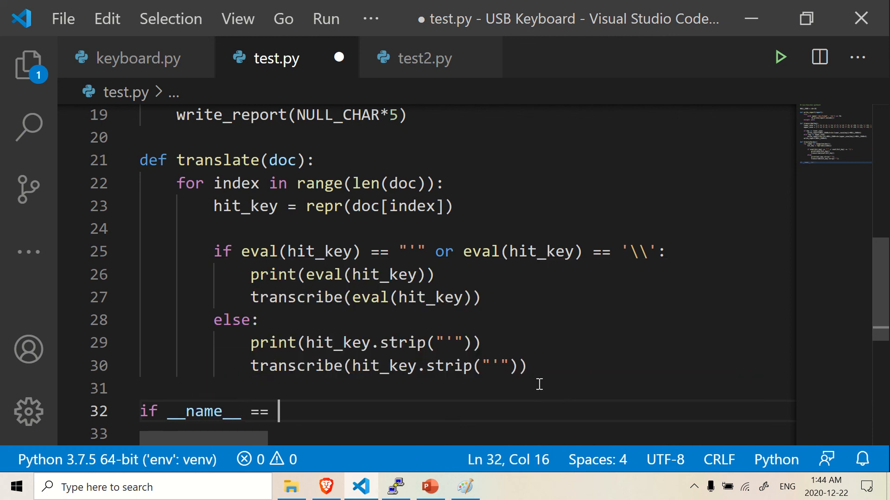
type("'")
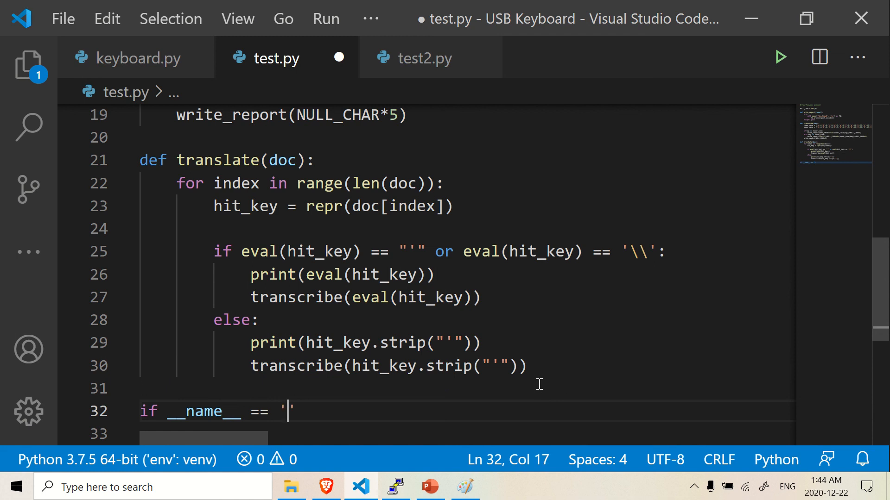
type("__main__")
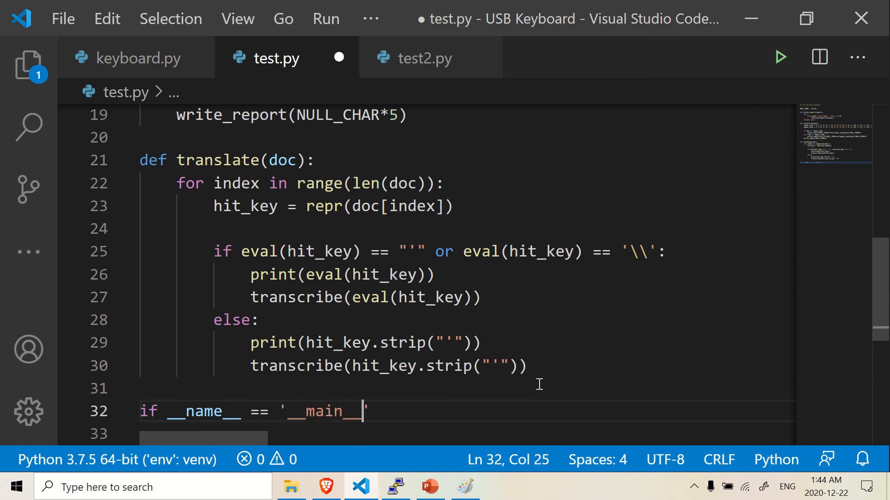
type("'")
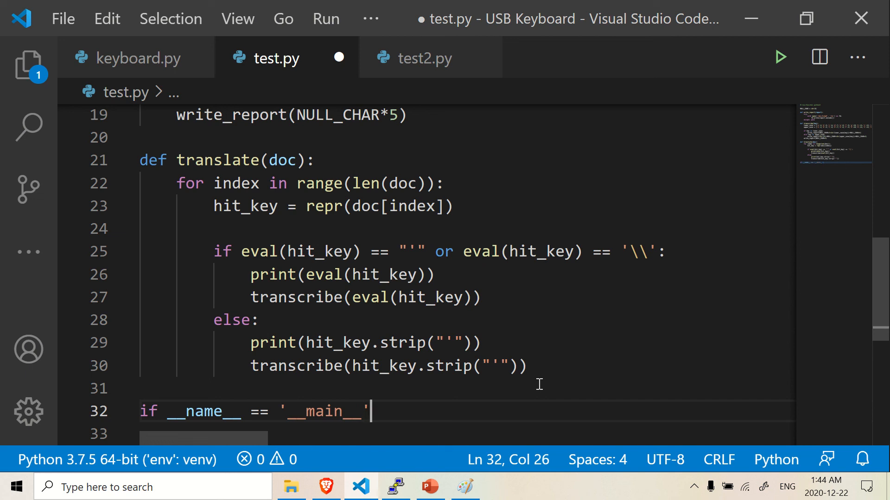
type(":")
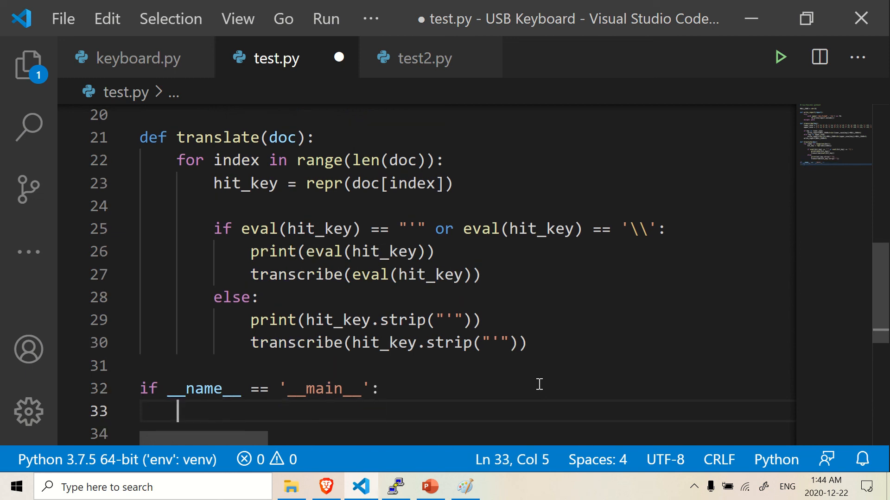
mouse_move(507, 381)
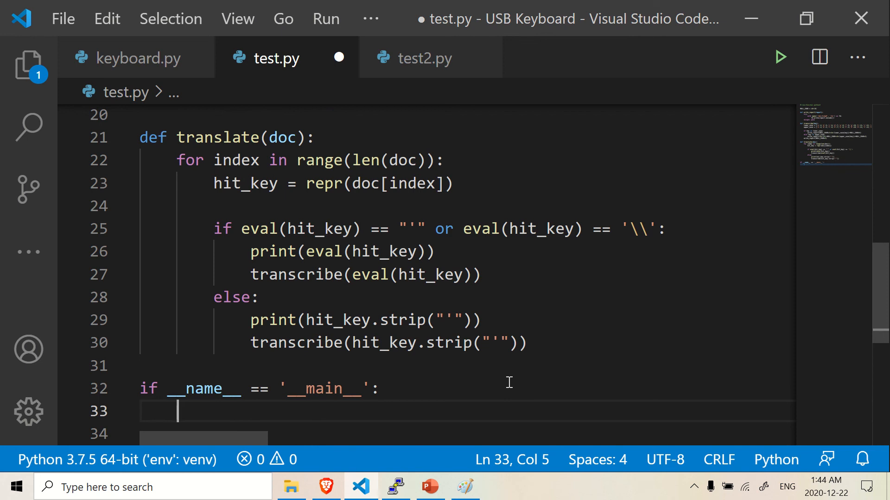
mouse_move(564, 244)
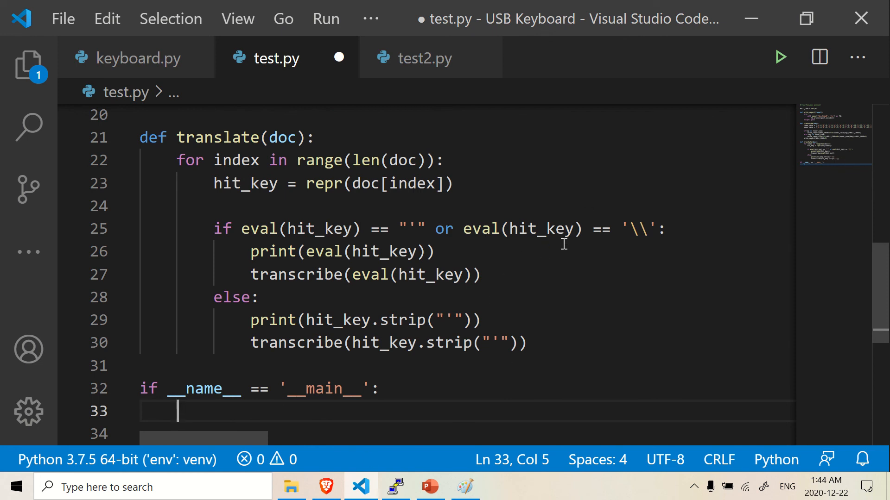
mouse_move(559, 254)
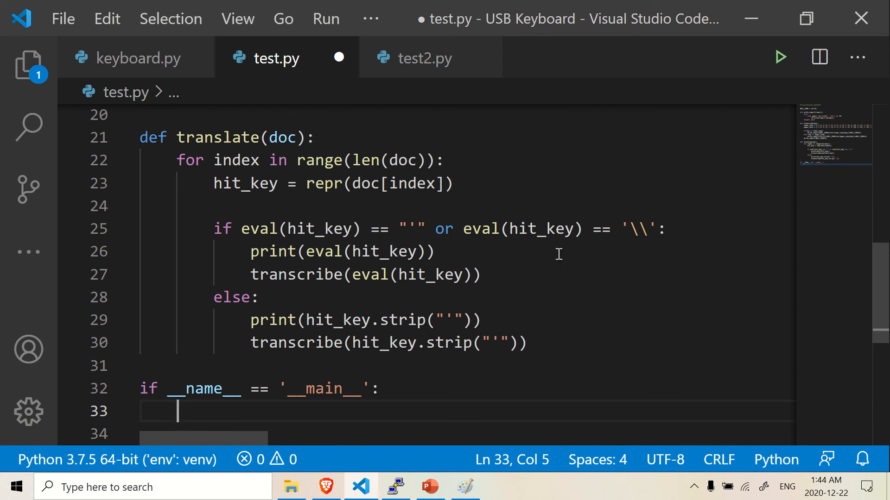
mouse_move(511, 259)
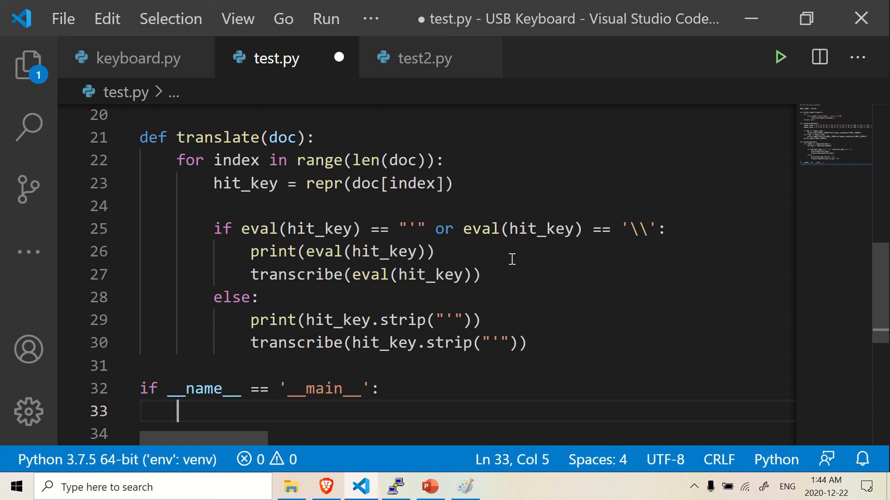
mouse_move(521, 291)
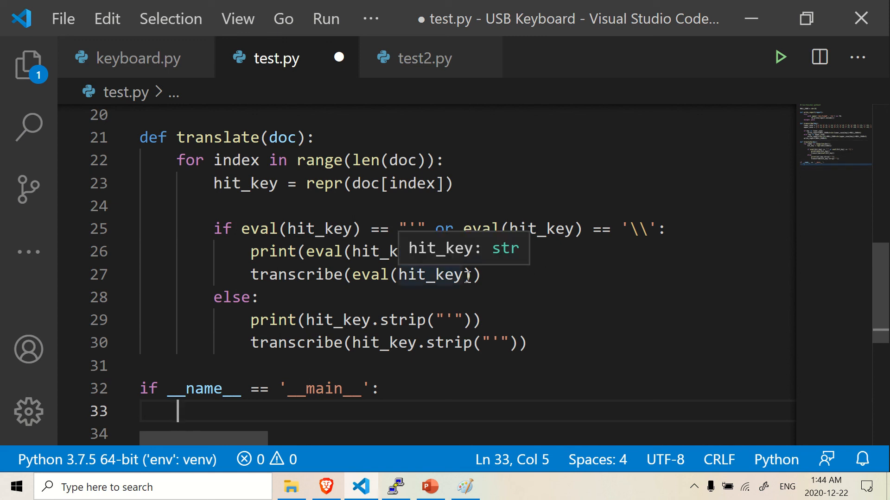
mouse_move(309, 409)
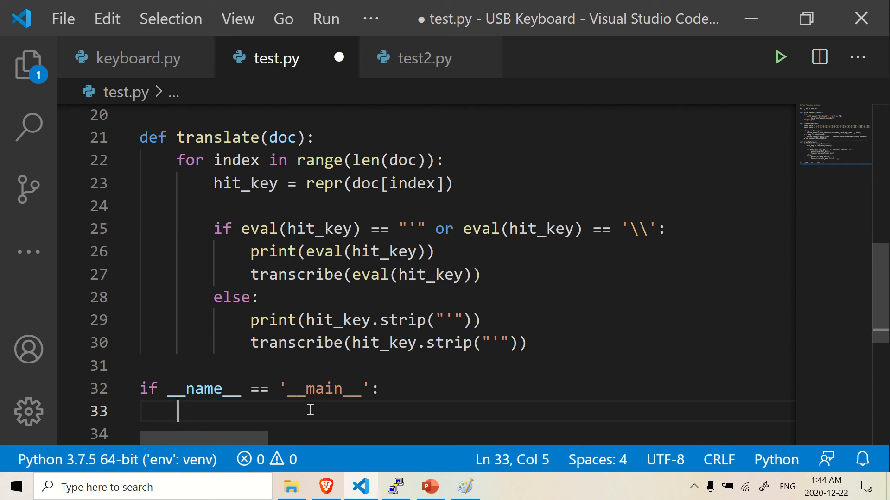
mouse_move(283, 394)
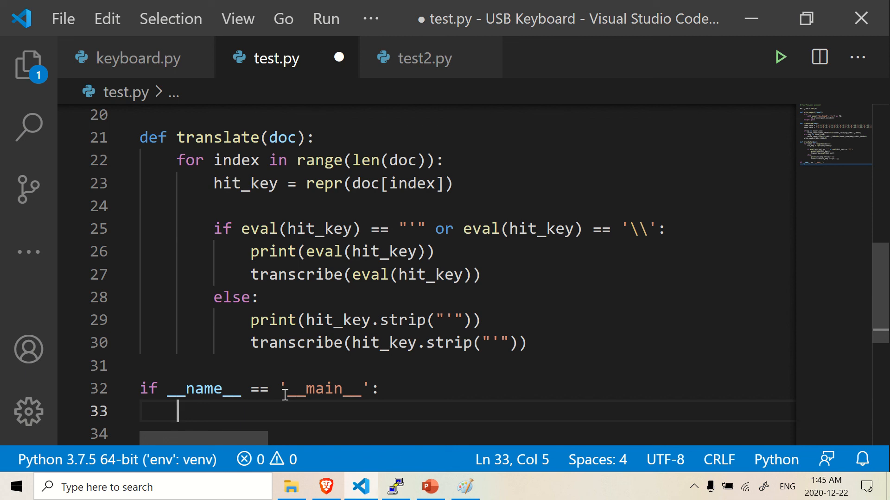
Step: Call translate('Hello') inside the main guard and save test.py
type("t")
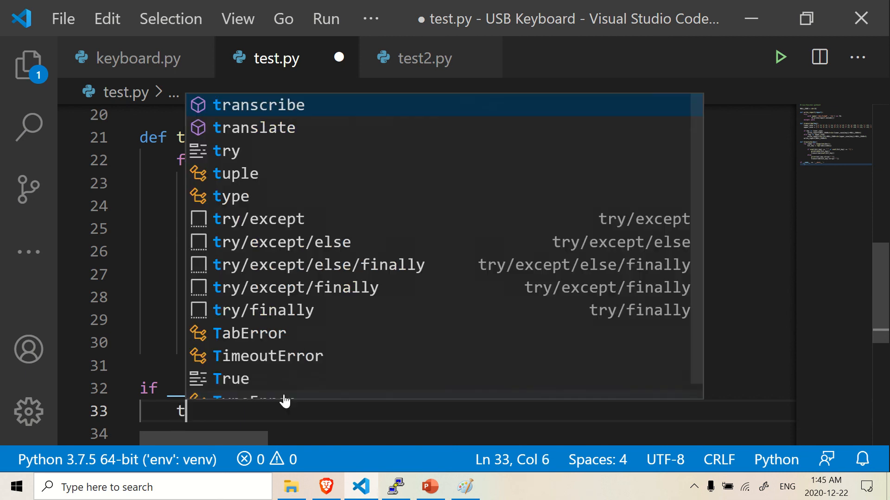
type("ranslate(")
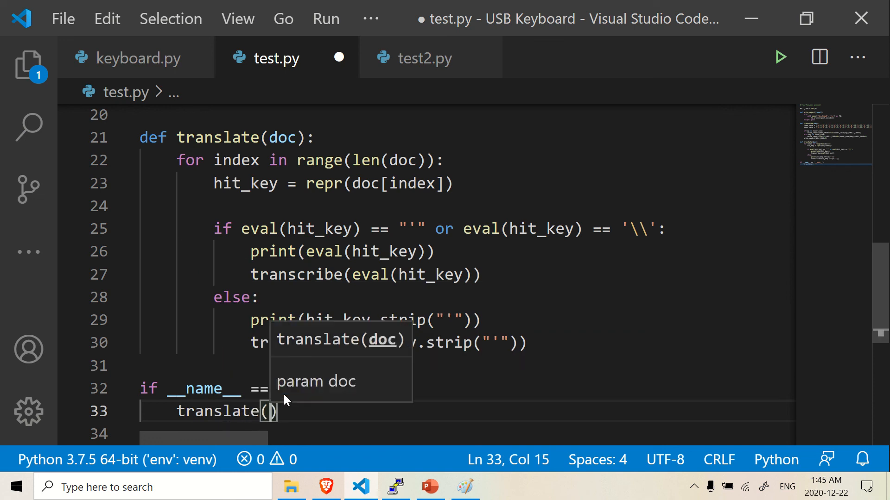
type("'h'")
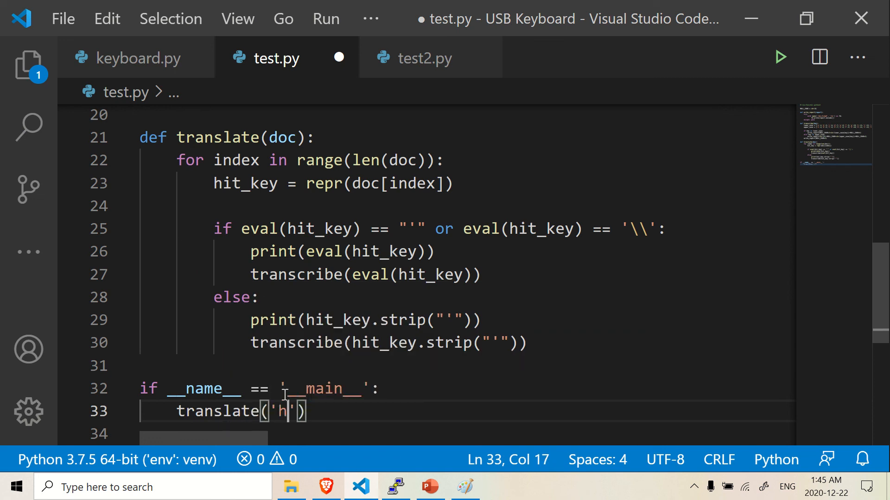
type("ello")
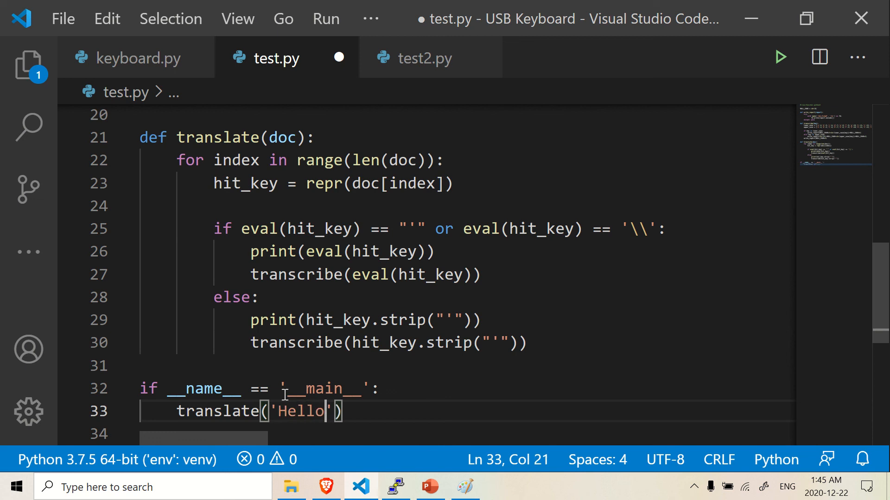
key("ctrl+s")
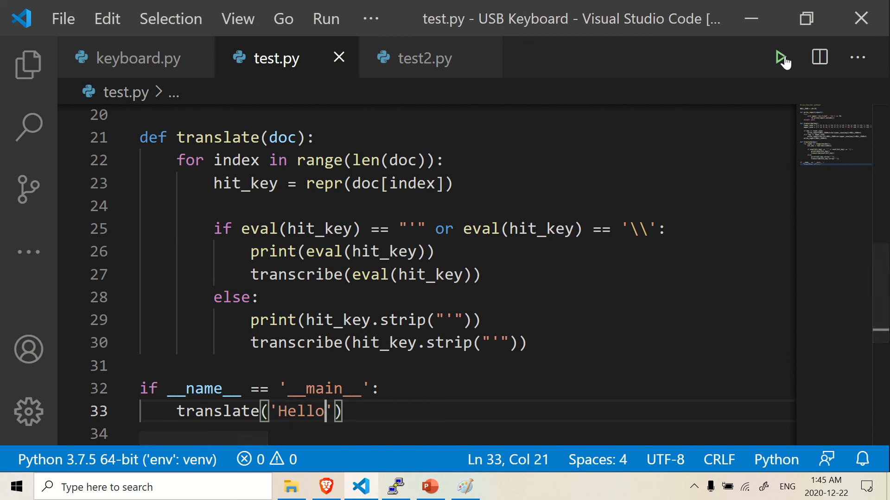
Step: Run test.py, see H e l l o printed one per line, then hide the terminal
left_click(780, 56)
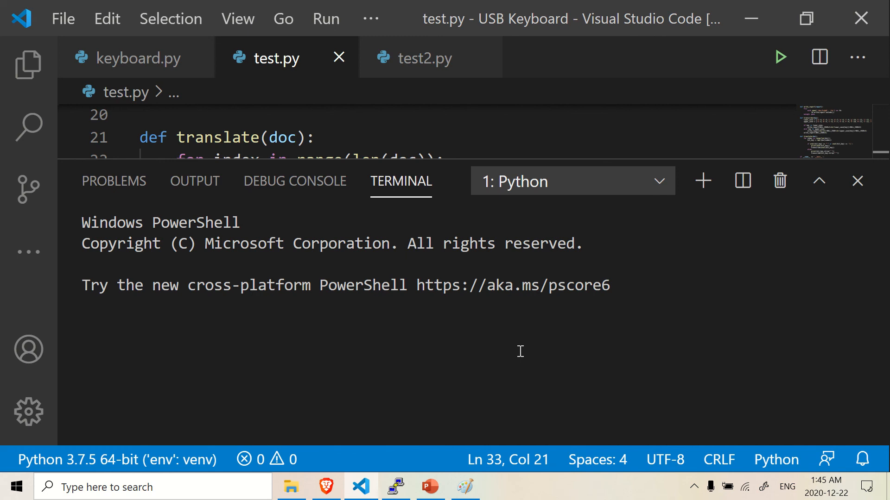
left_click(779, 57)
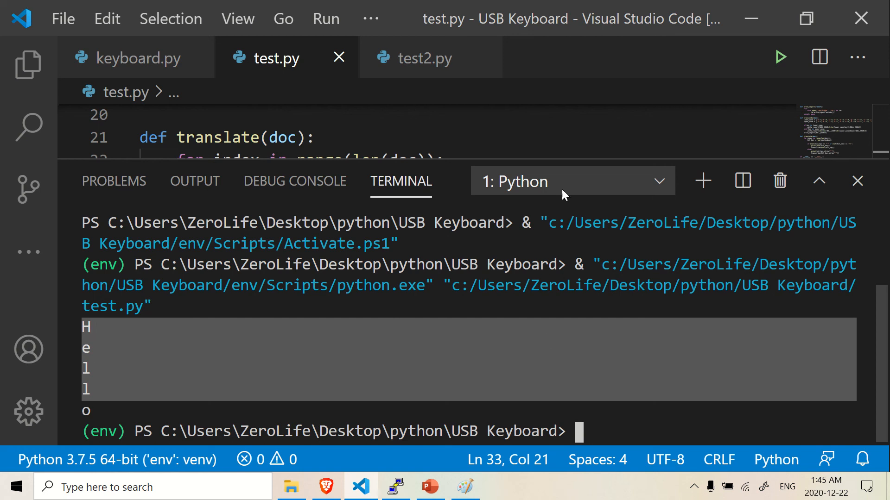
left_click(857, 181)
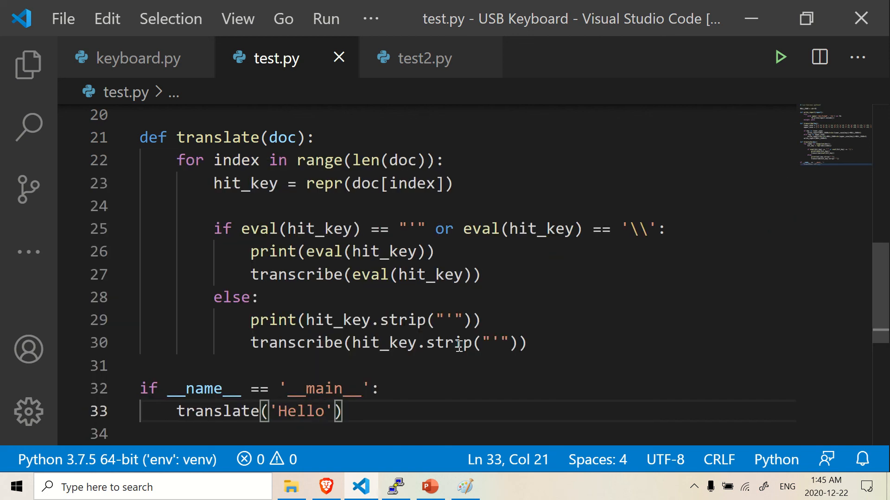
scroll("up", 3)
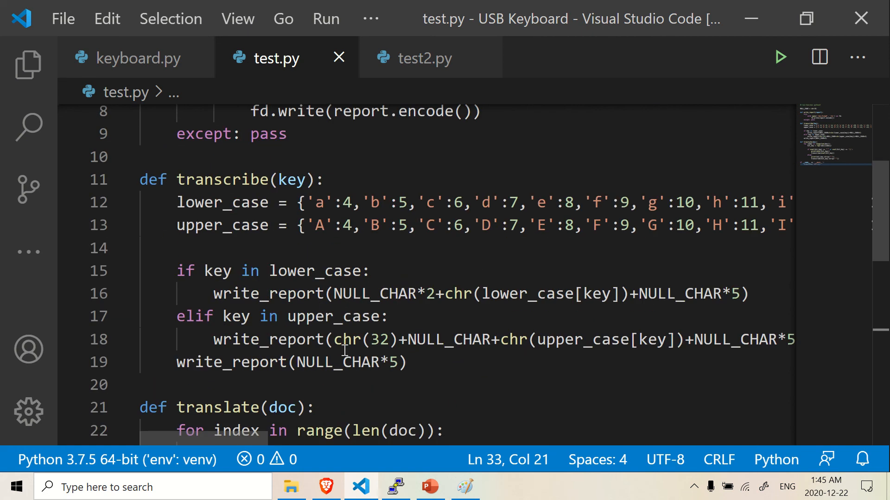
left_click(409, 362)
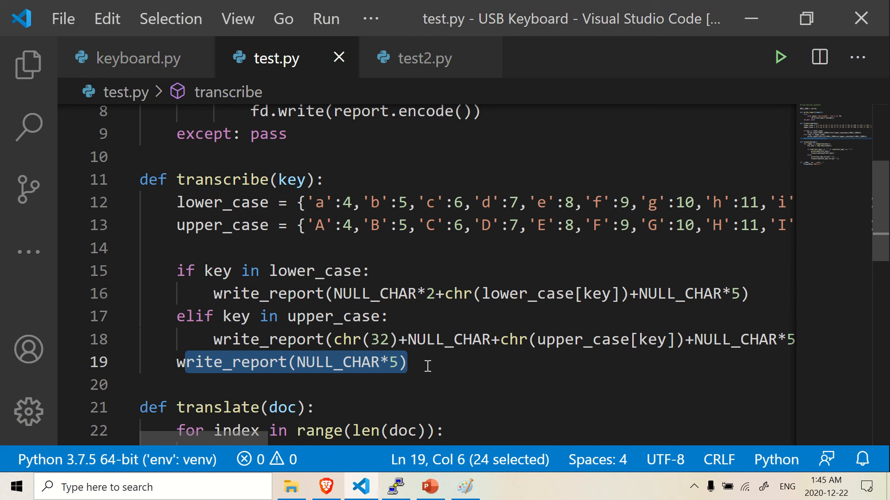
key("shift+left")
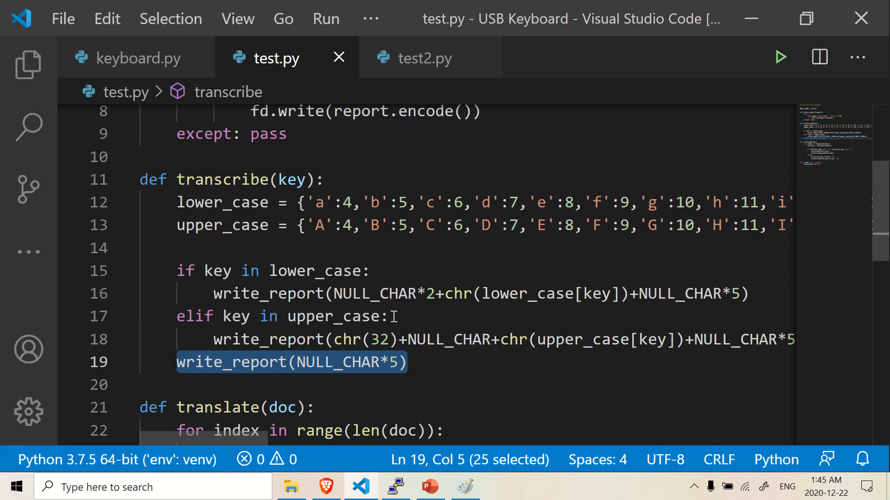
mouse_move(332, 350)
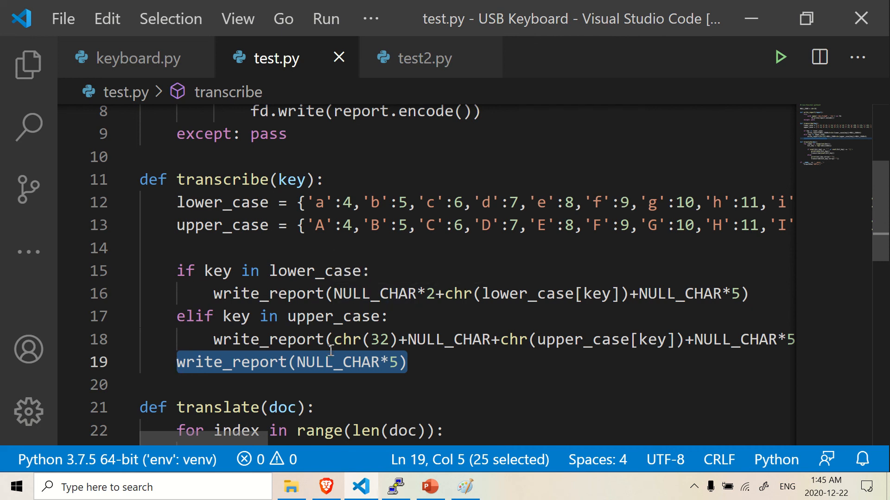
scroll("down", 3)
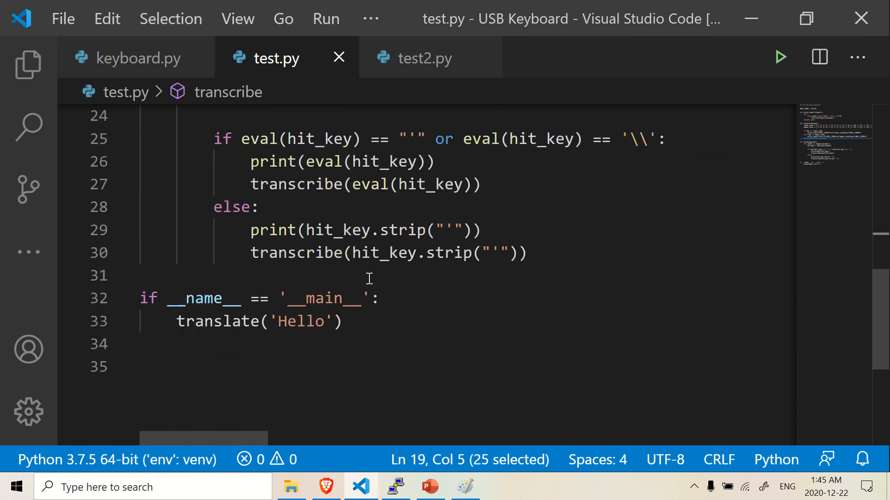